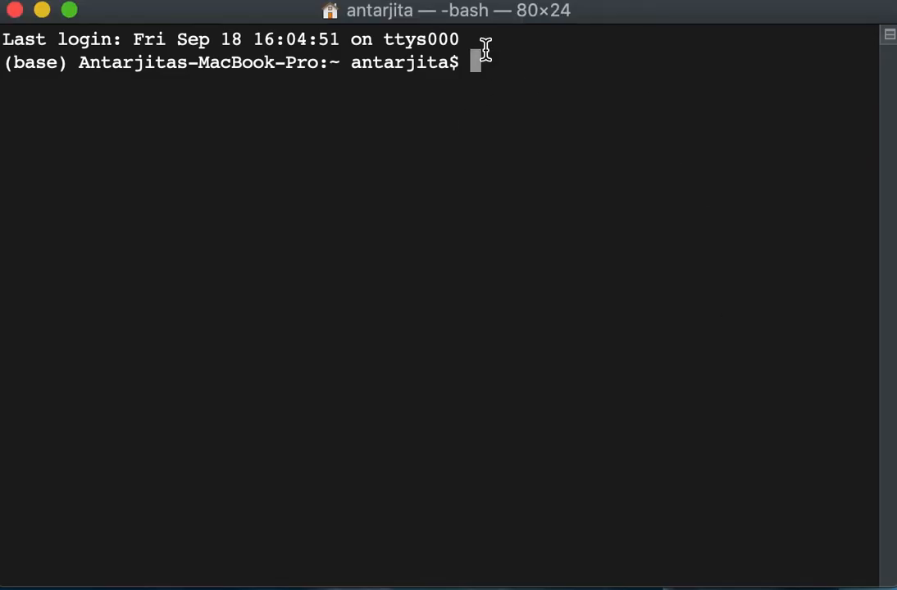
Run mkdir myhadoop in the home directory and cd into the new folder.
text(my)
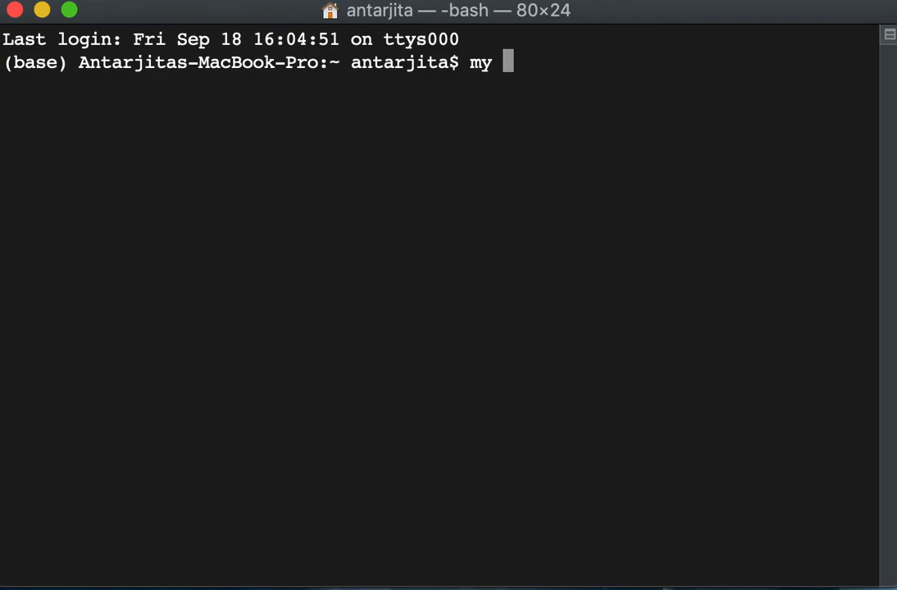
text(mkdi)
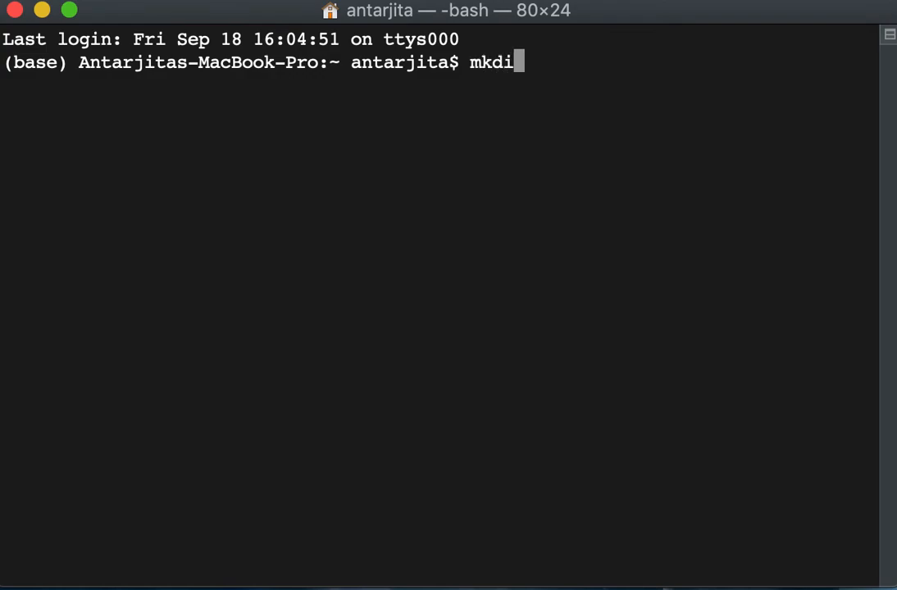
text(r myhadoop)
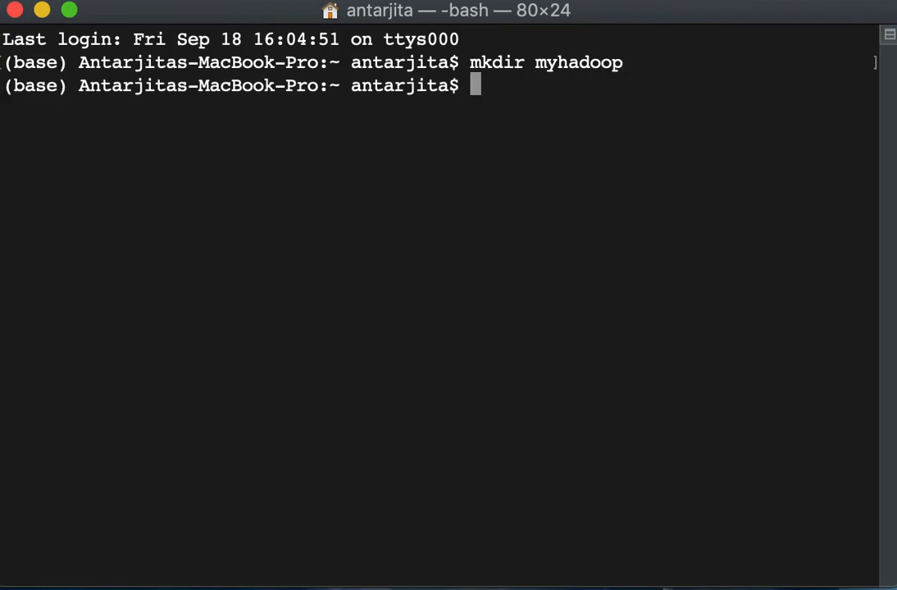
text(cd my)
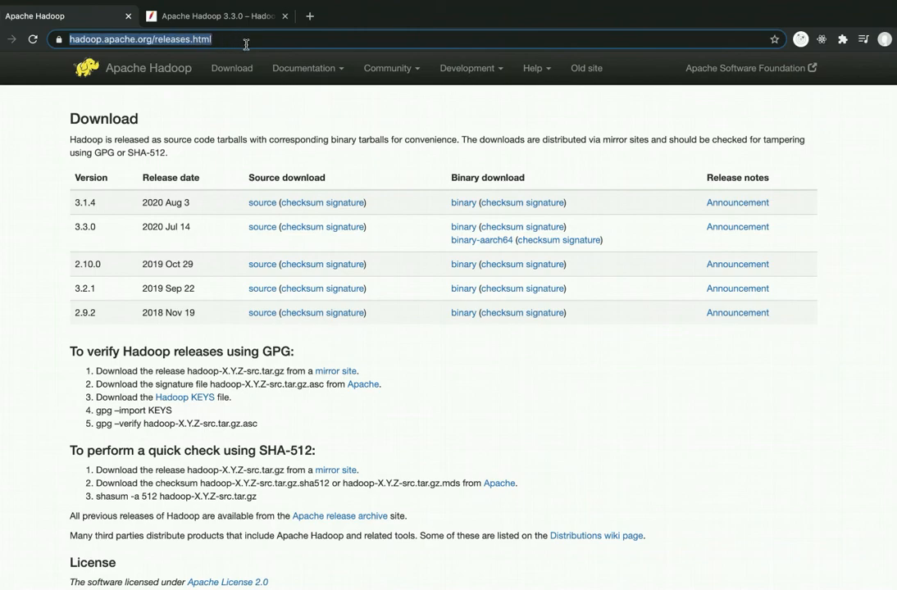
mouse_move(138, 211)
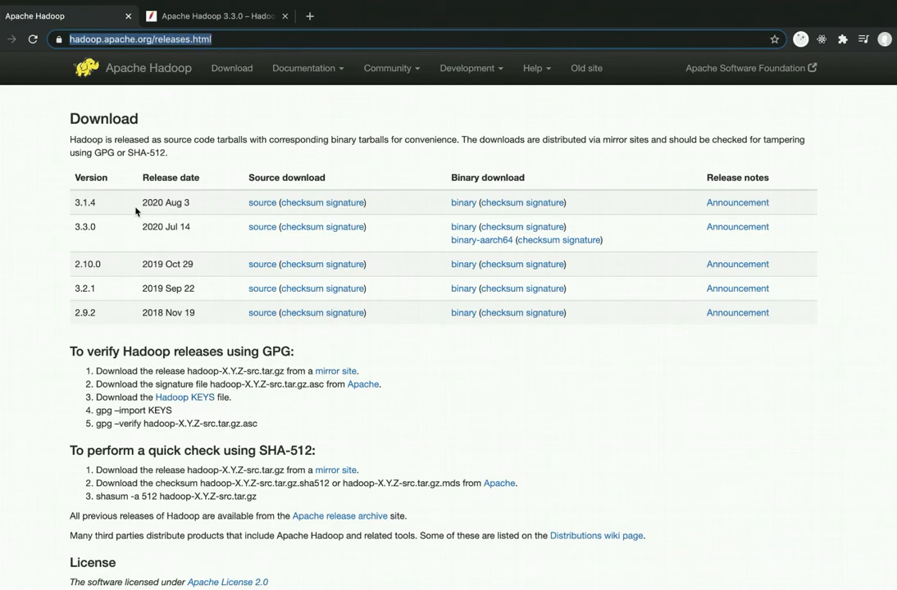
mouse_move(123, 317)
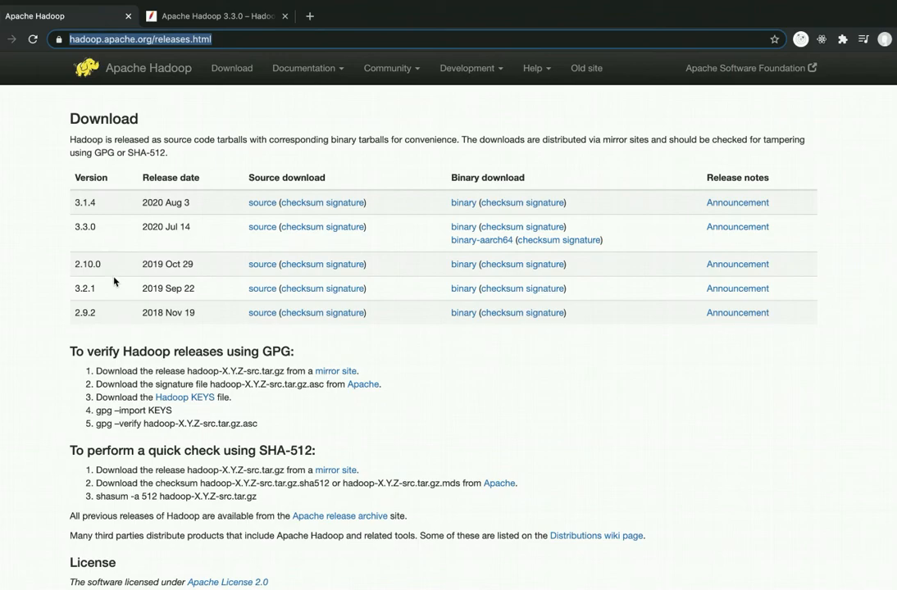
mouse_move(463, 288)
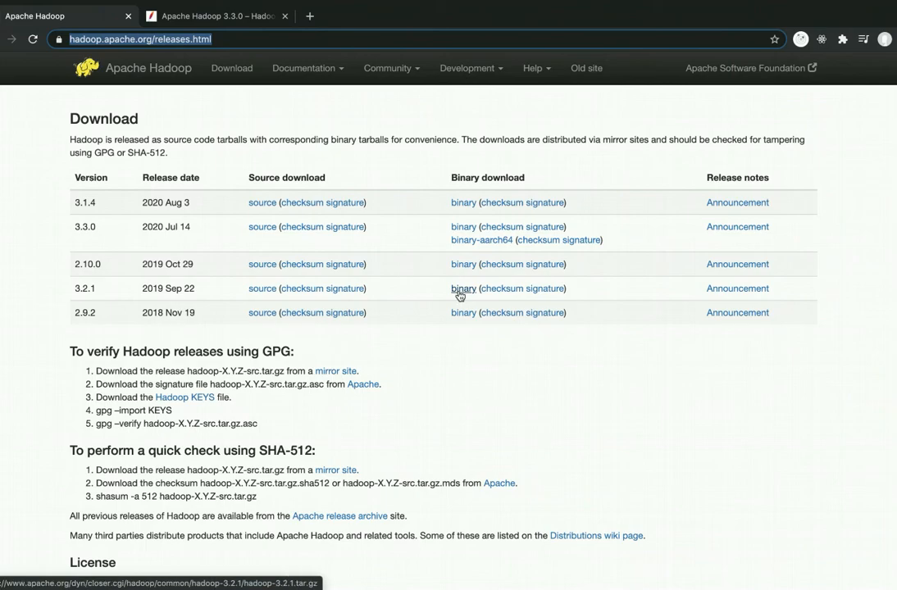
Download the Hadoop 3.2.1 binary archive from the mirror into the myhadoop folder.
click(463, 289)
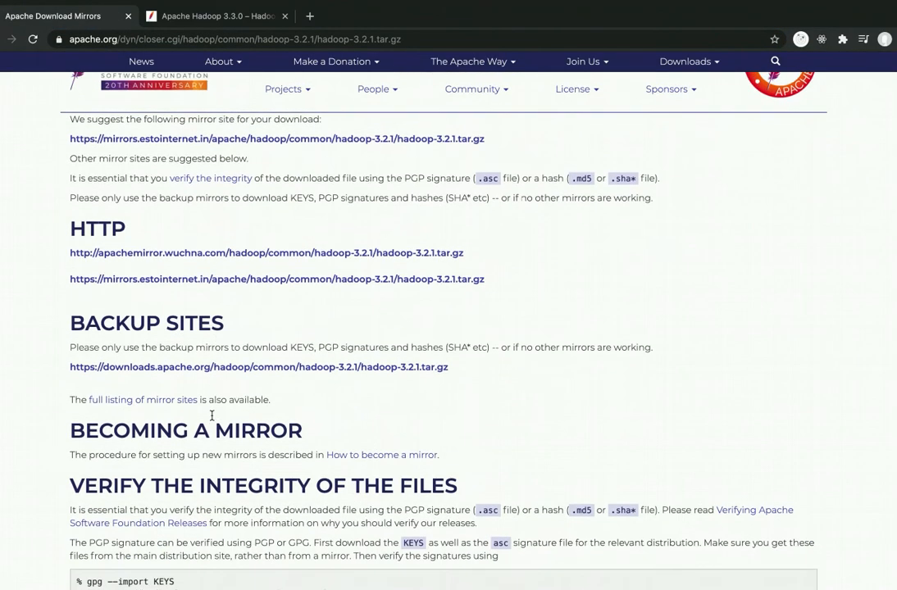
scroll(up, 3)
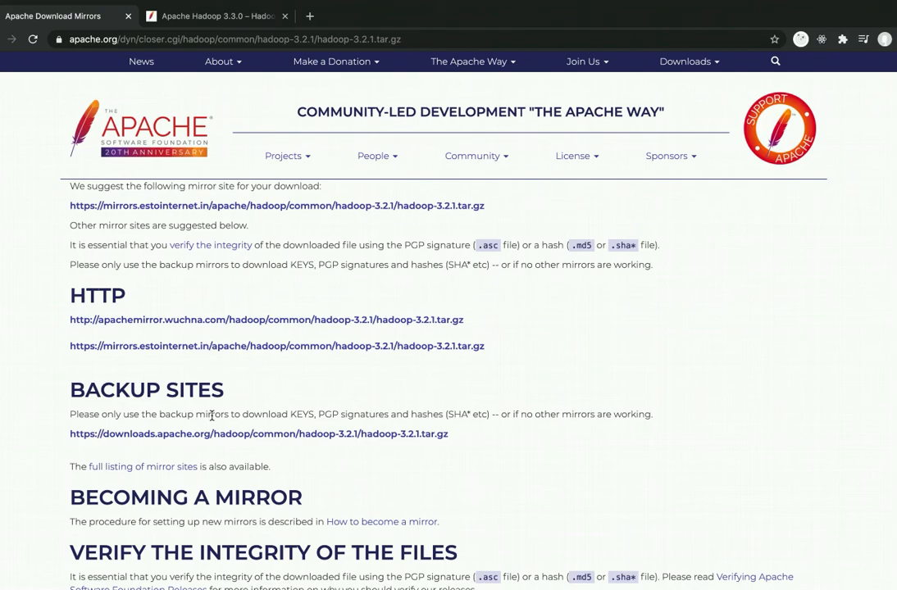
mouse_move(210, 207)
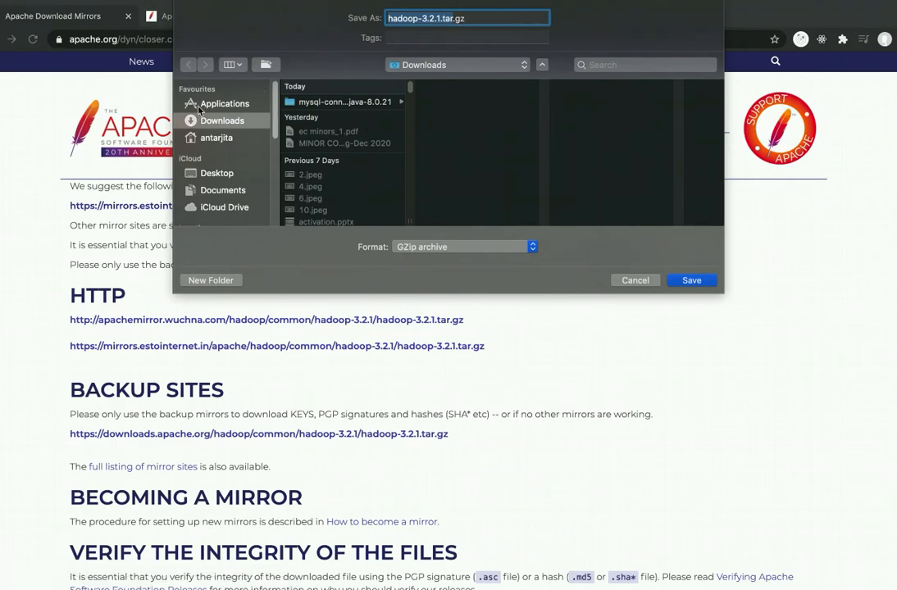
click(216, 137)
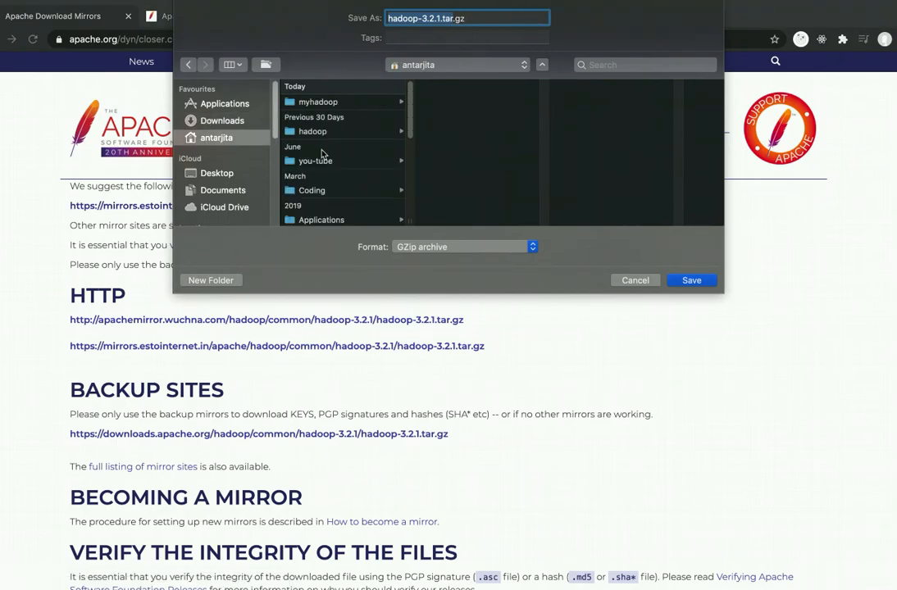
click(319, 101)
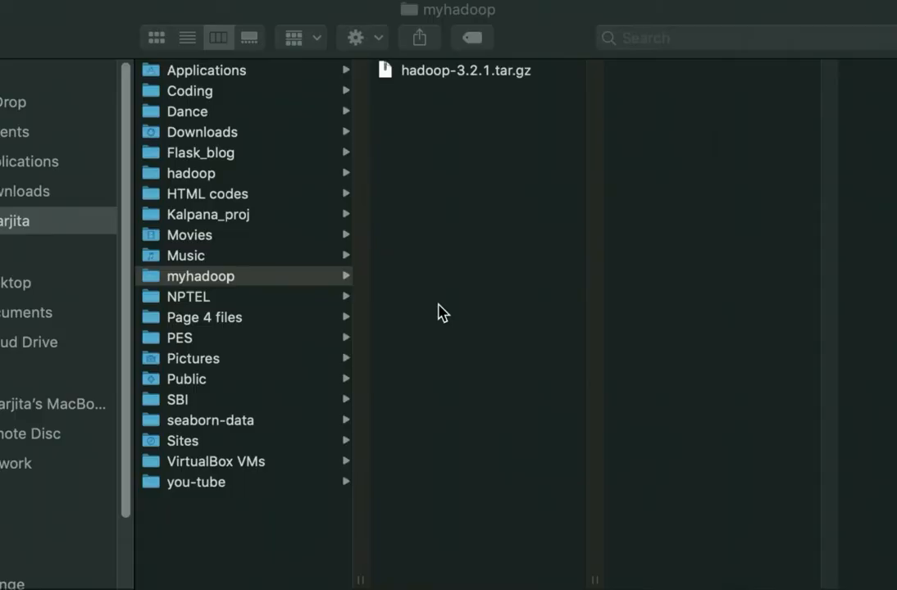
mouse_move(436, 89)
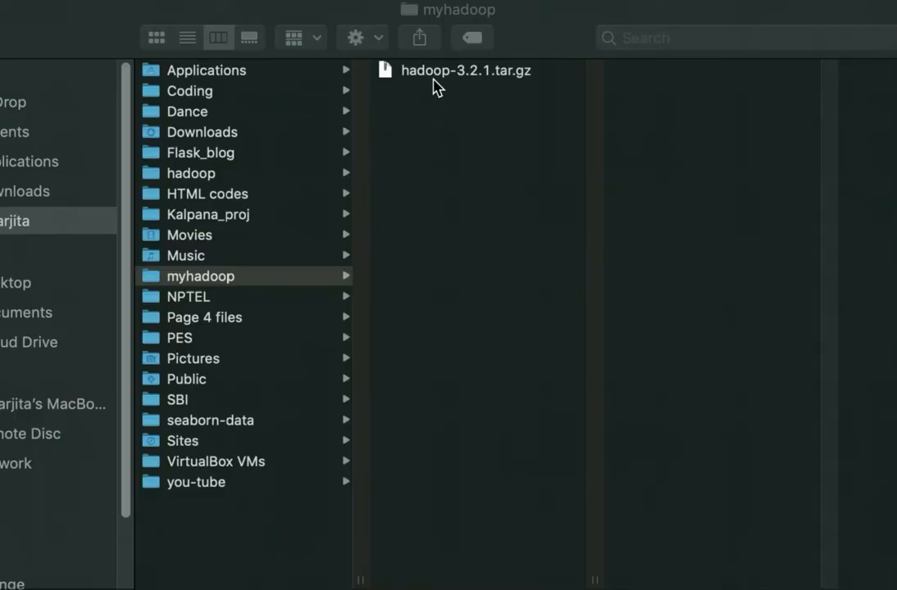
Extract hadoop-3.2.1.tar.gz inside the myhadoop folder.
double_click(466, 71)
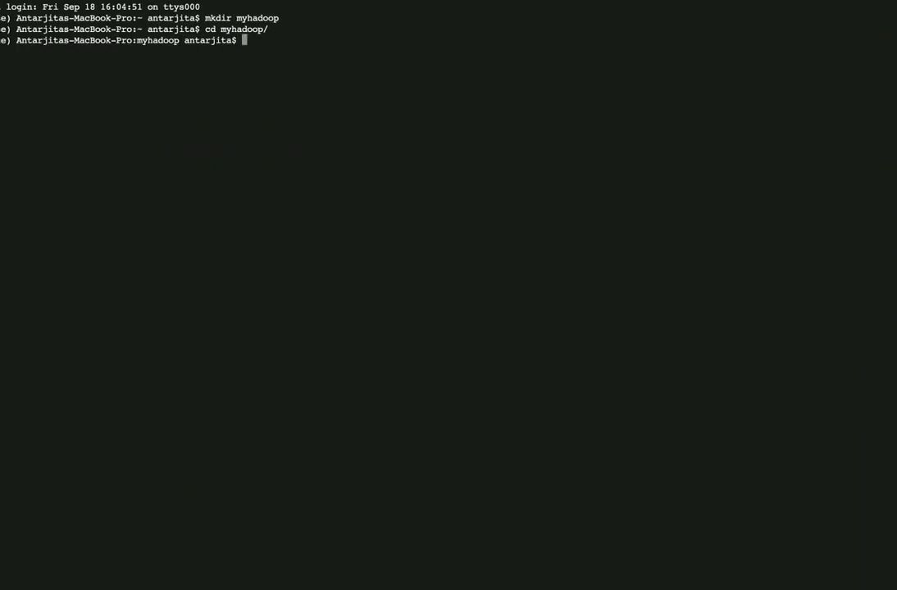
Check the working path, list myhadoop, and move into hadoop-3.2.1/bin.
text(pwd)
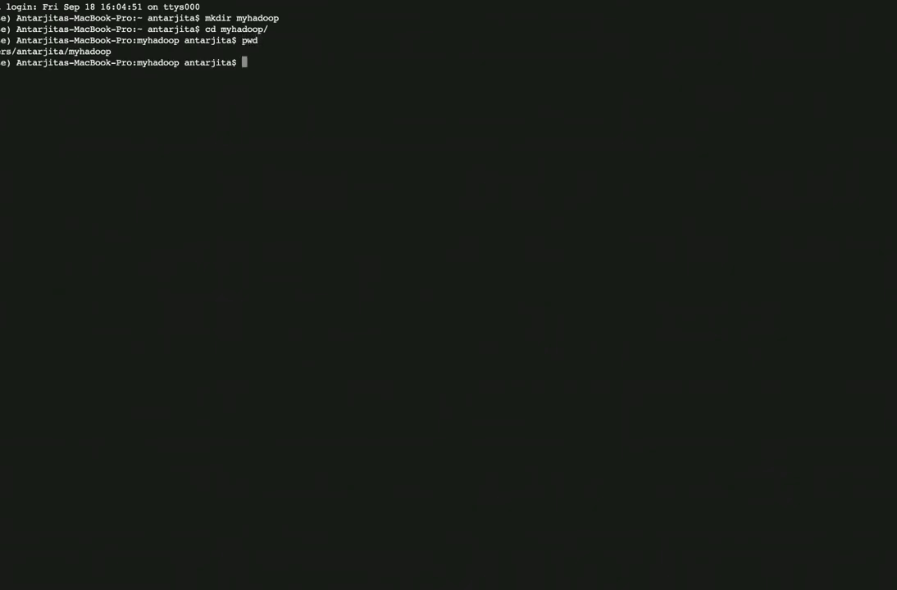
text(ls)
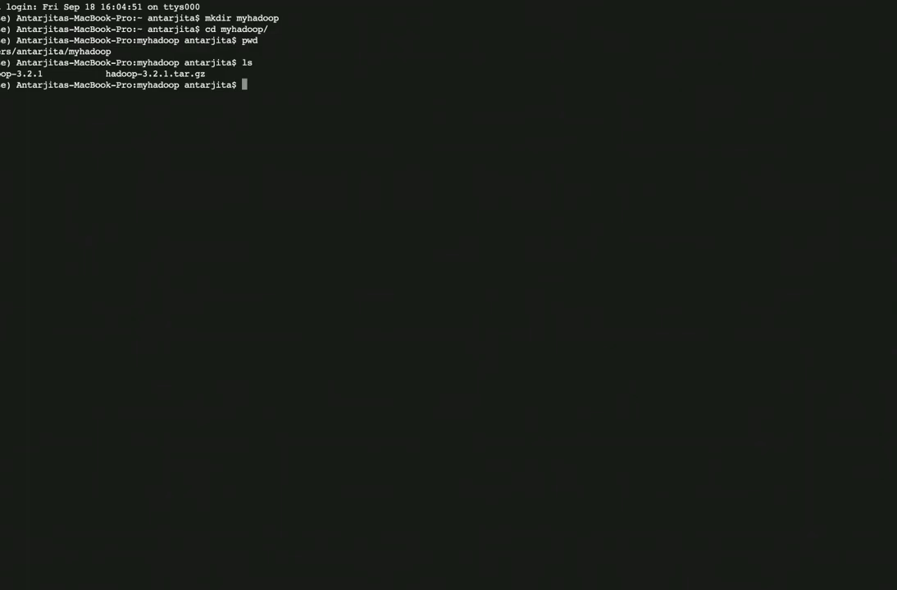
text(cd hadoop-3.2.1)
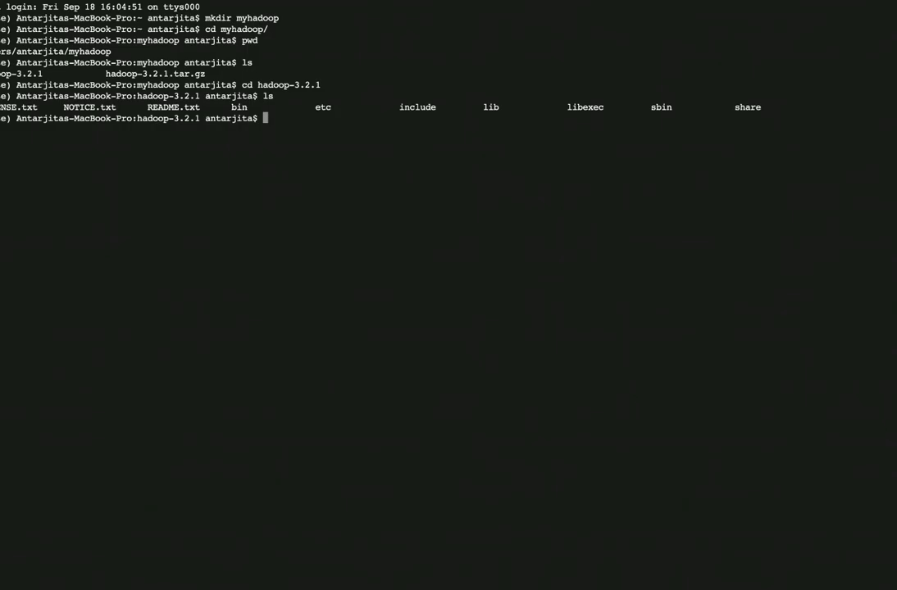
text(cd bin)
text(ls)
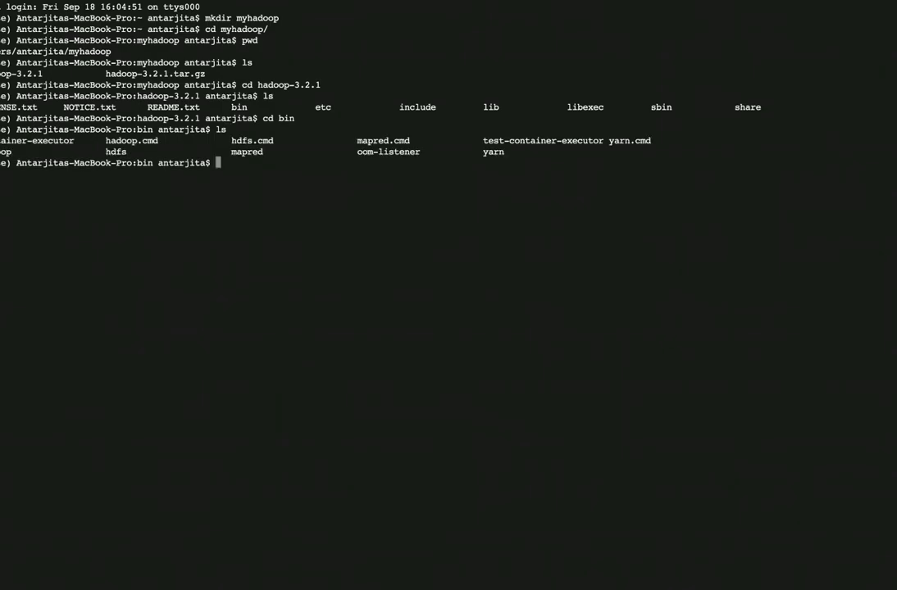
Point out the hdfs script in the bin listing and run hadoop to show its usage.
double_click(114, 152)
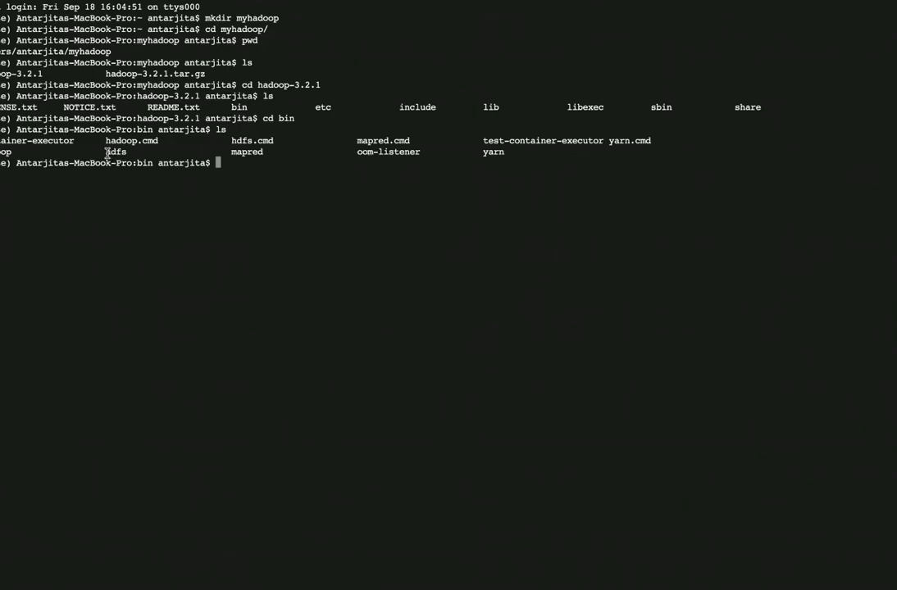
double_click(115, 151)
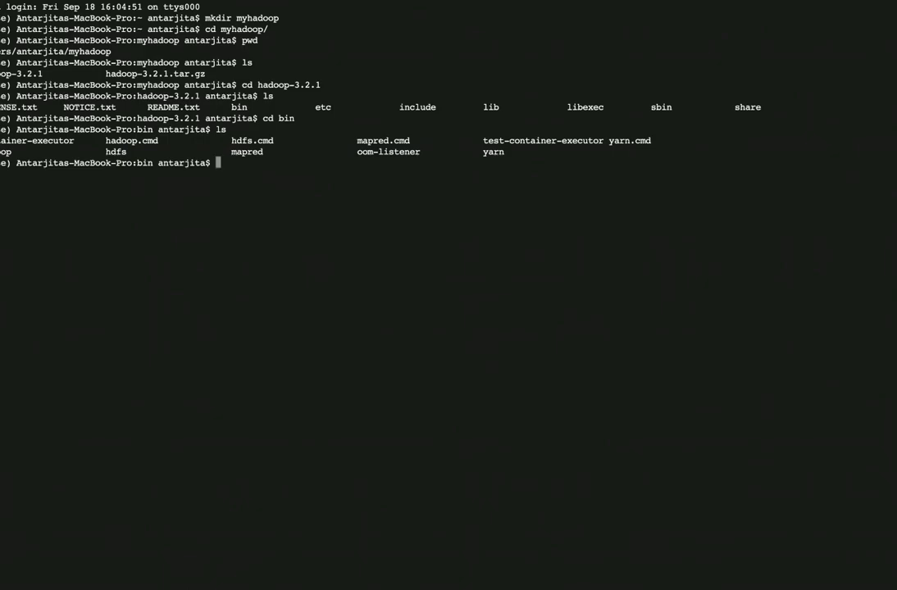
text(hadoop)
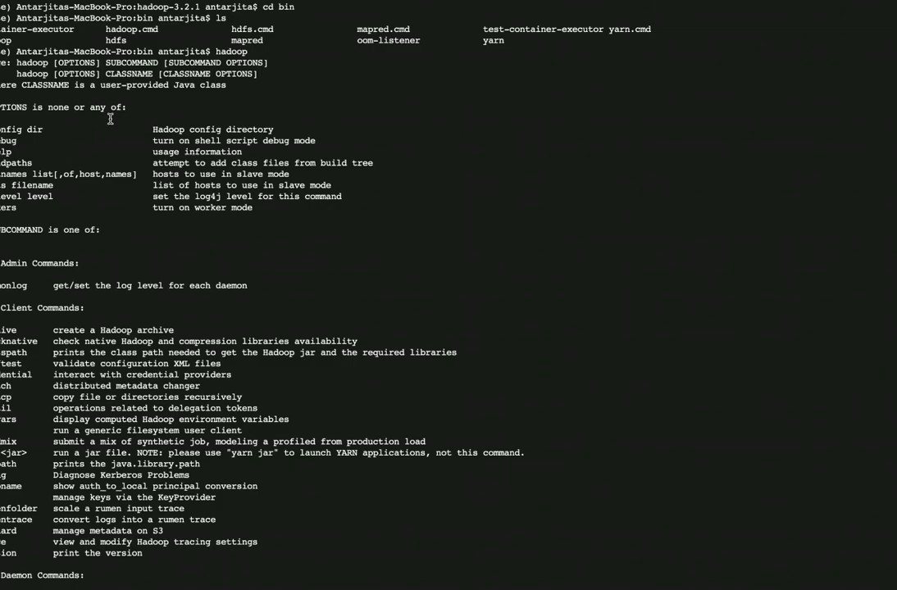
Move from bin into etc/hadoop and launch 'open core-site.xml'.
scroll(down, 3)
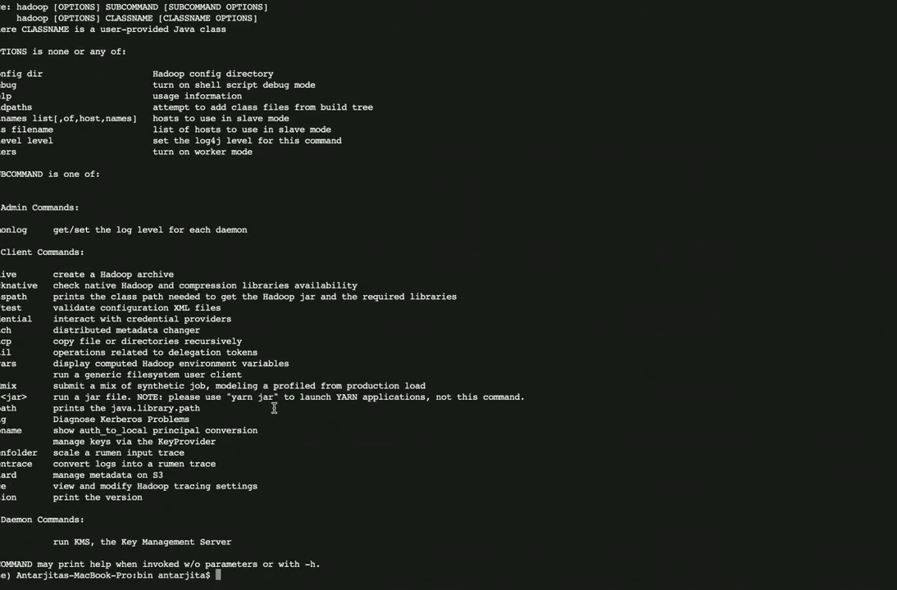
text(cd ..)
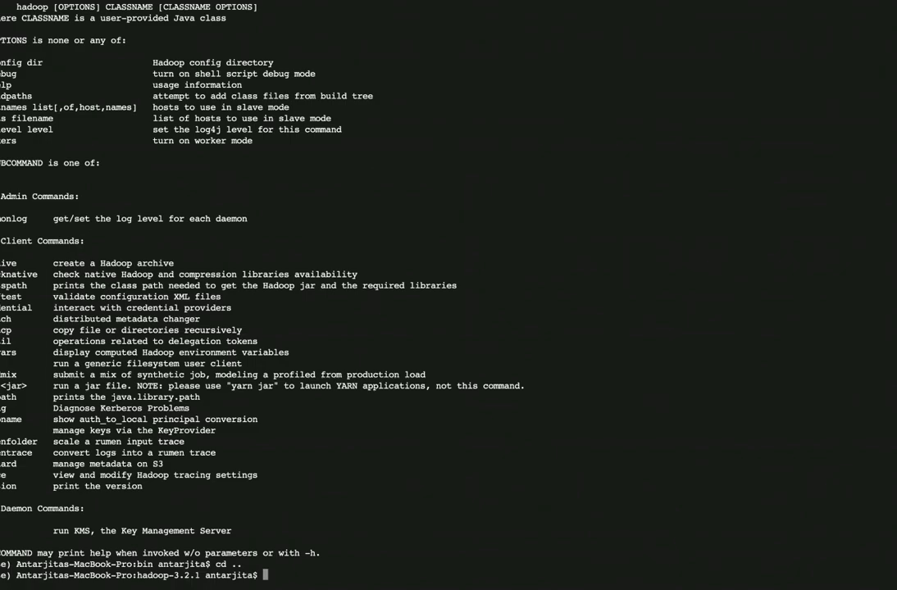
text(cd etc)
text(cd hadoop/)
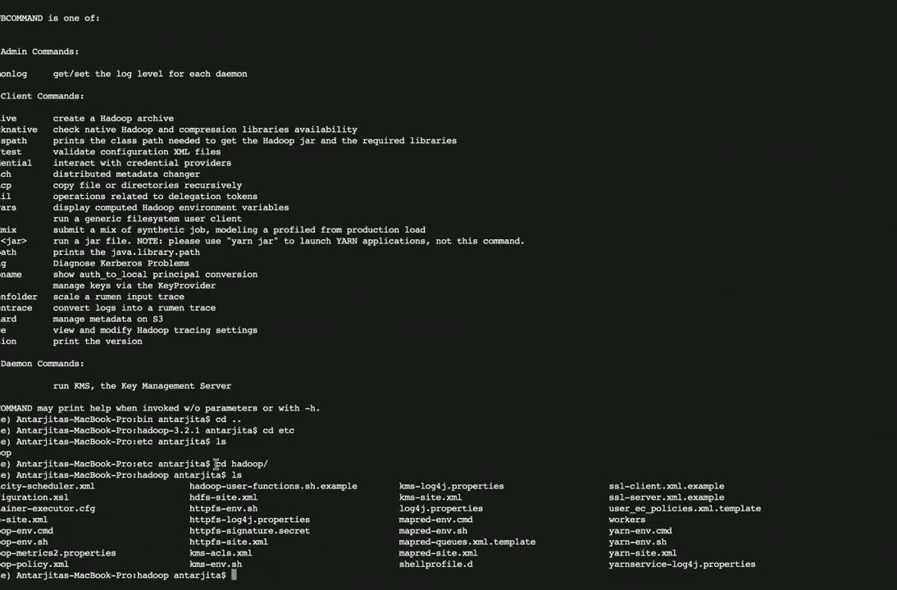
double_click(23, 518)
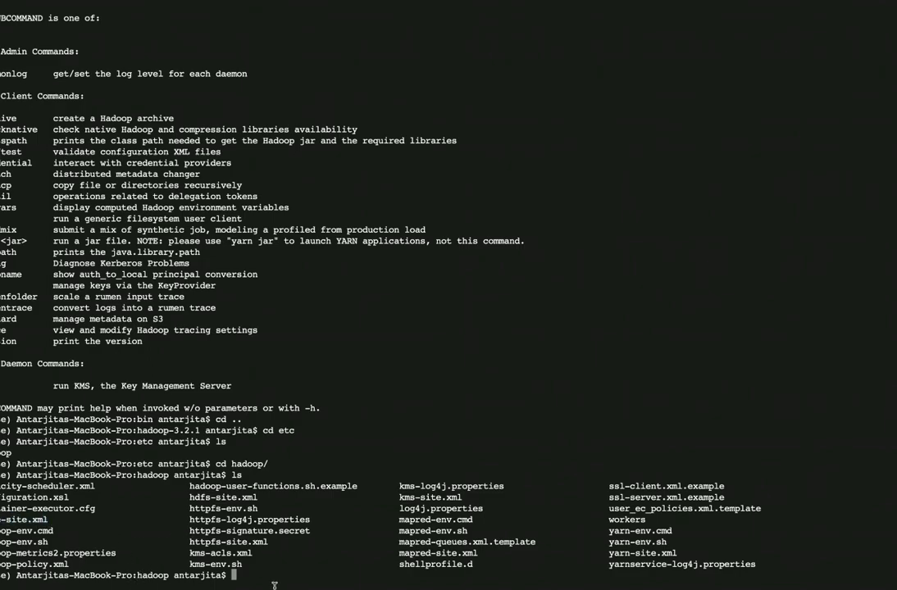
text(open)
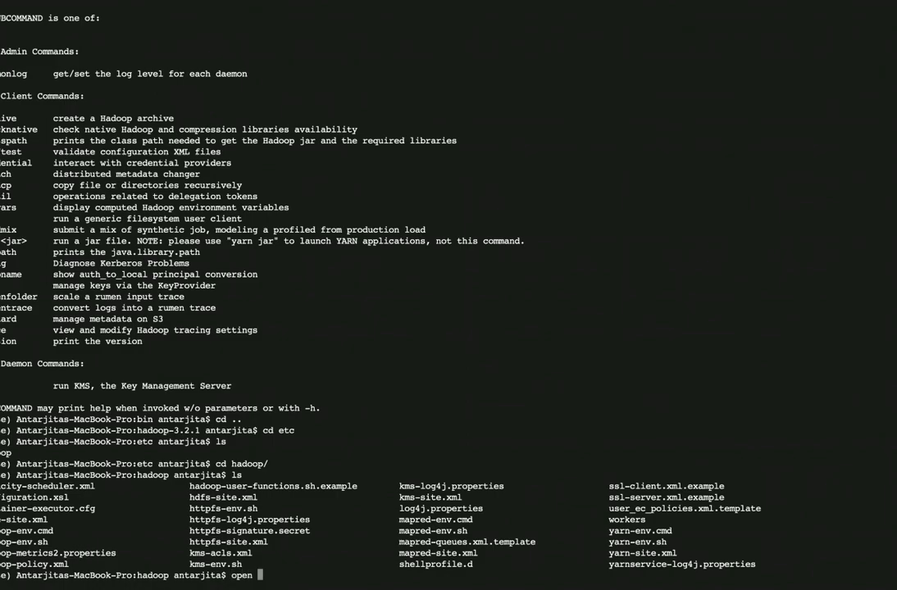
text(co)
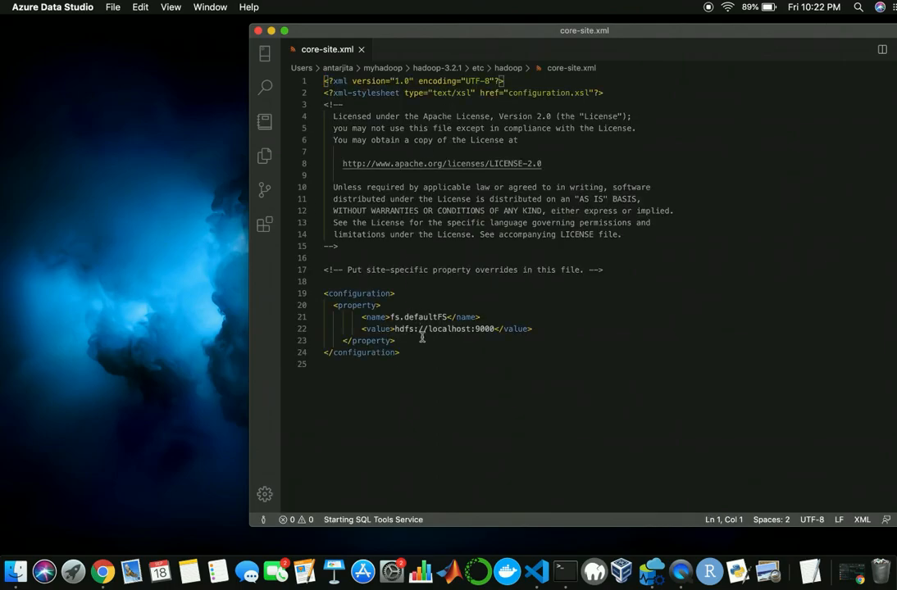
Highlight the fs.defaultFS = hdfs://localhost:9000 property in core-site.xml.
drag(335, 305, 393, 340)
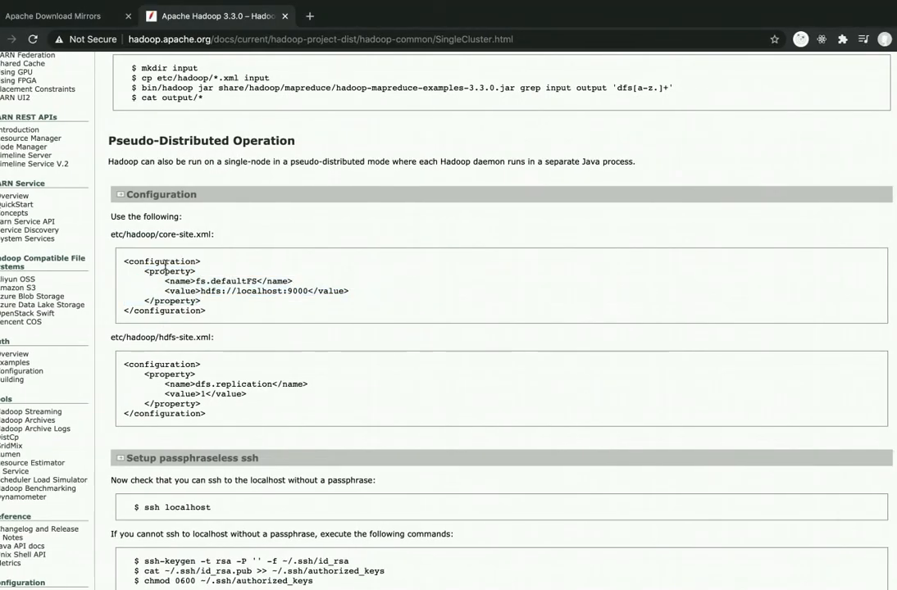
Highlight and copy the fs.defaultFS property block from the SingleCluster guide.
drag(146, 272, 207, 312)
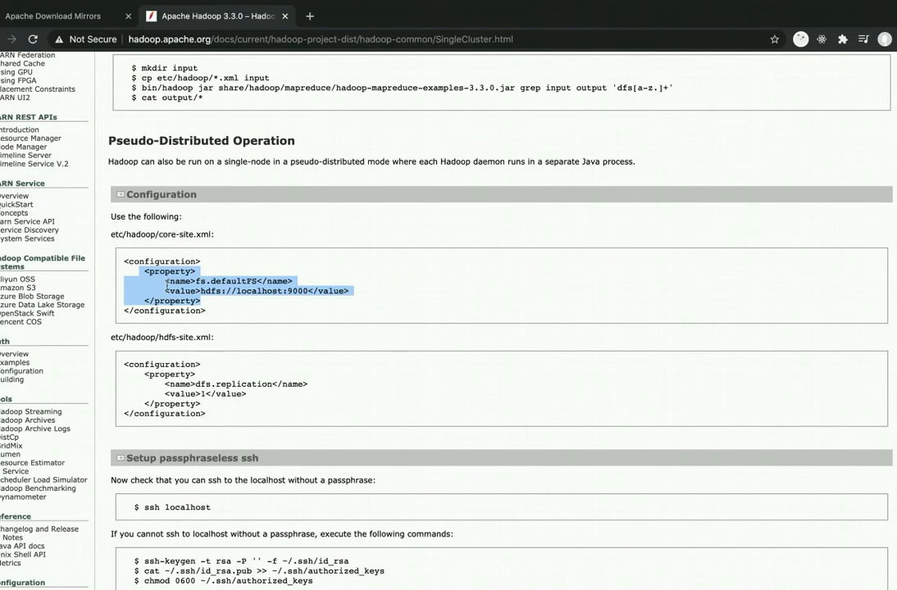
scroll(down, 3)
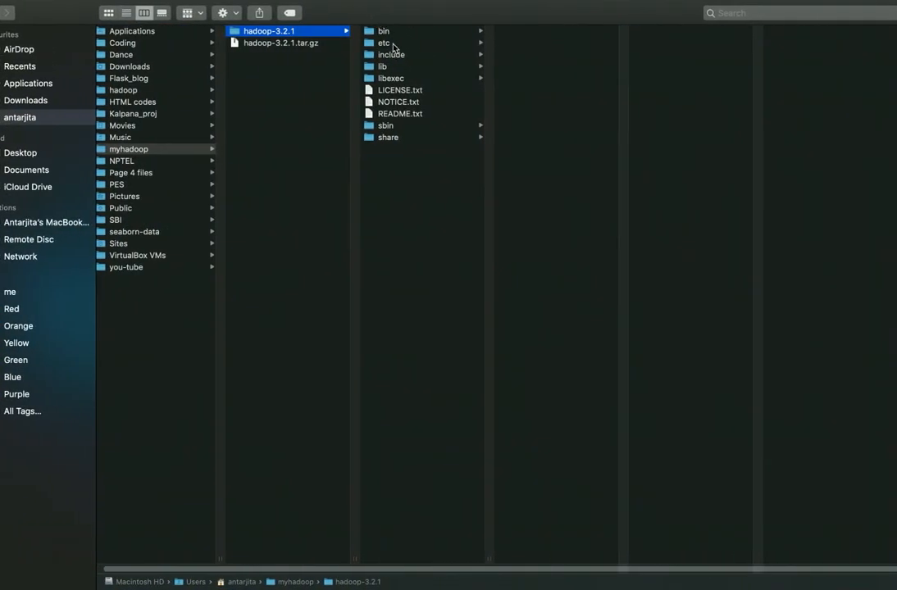
Browse into hadoop-3.2.1/etc/hadoop and preview hdfs-site.xml.
click(383, 43)
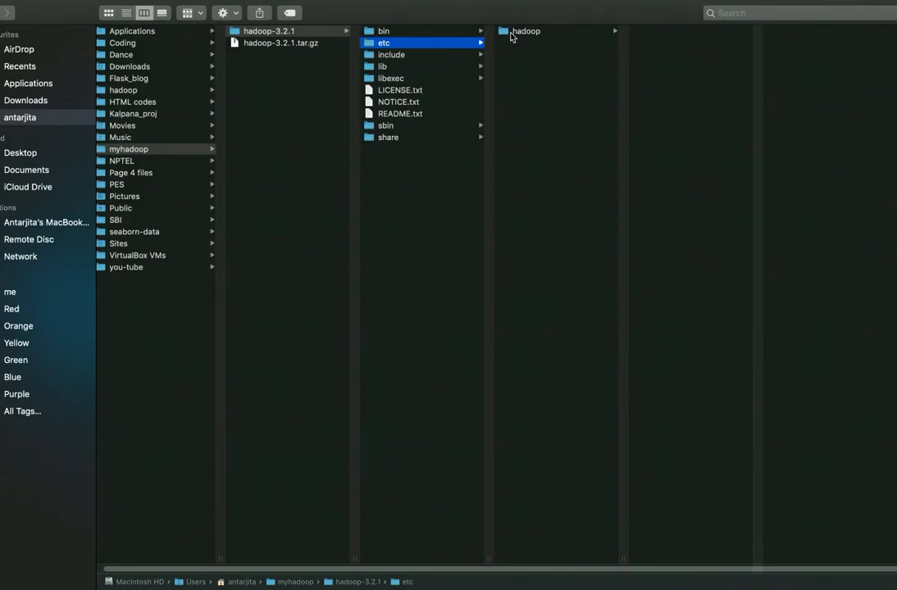
click(524, 29)
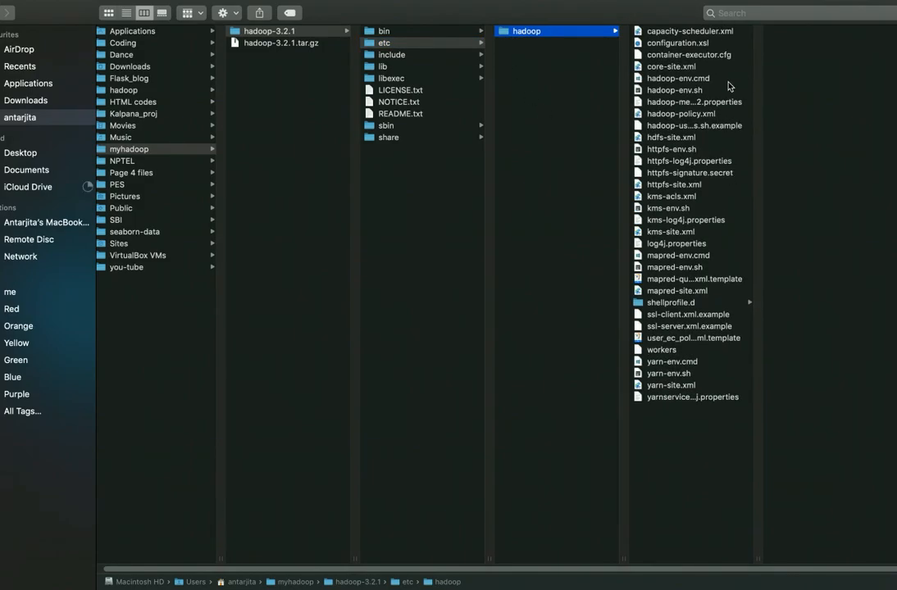
mouse_move(682, 144)
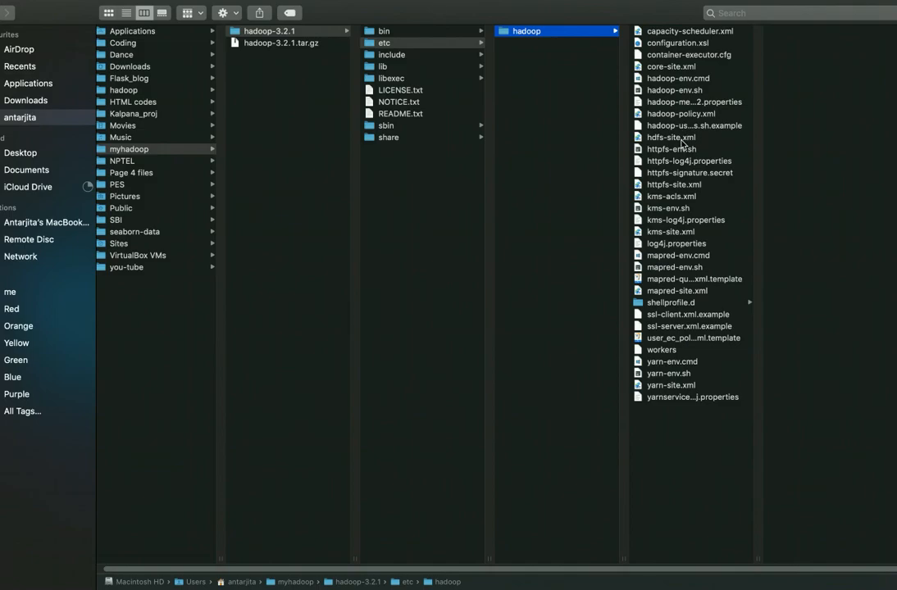
click(671, 138)
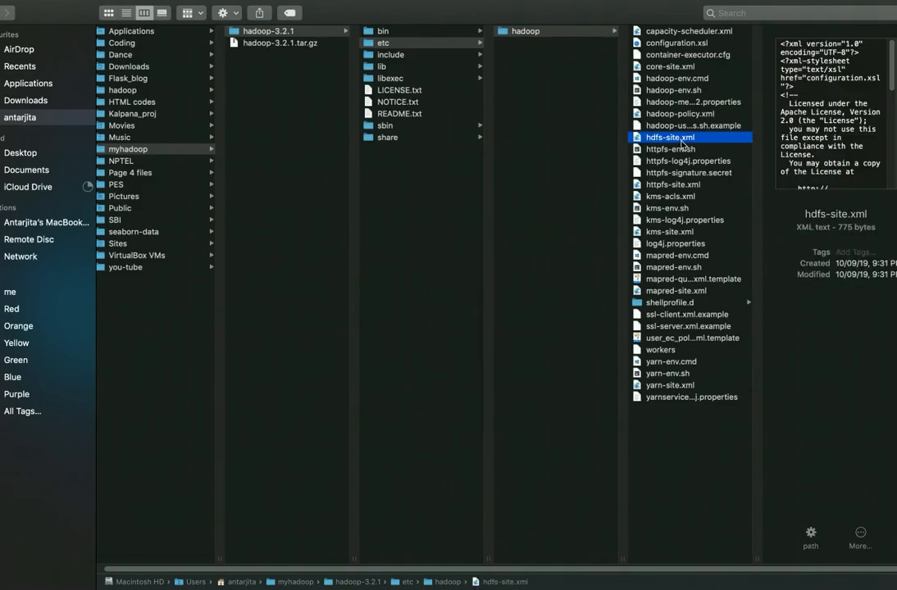
Open hdfs-site.xml for editing to receive the dfs.replication = 1 property.
double_click(669, 137)
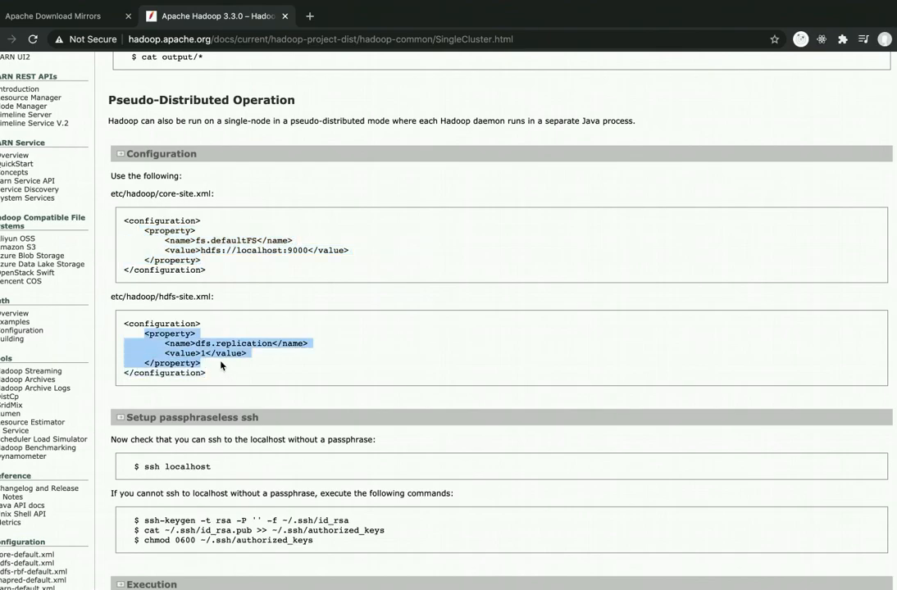
mouse_move(210, 364)
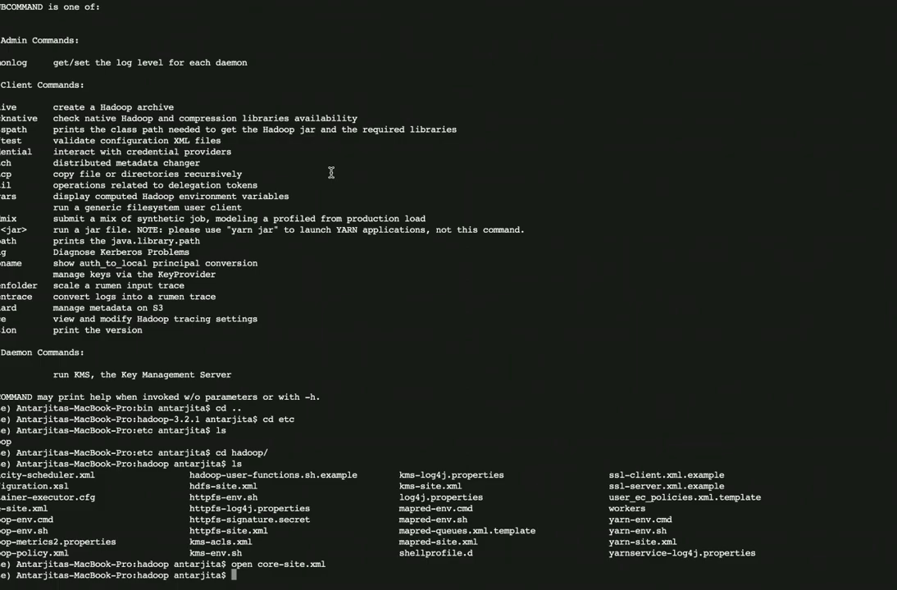
Run 'open hadoop-env.sh' to bring the file up in Visual Studio Code.
text(open)
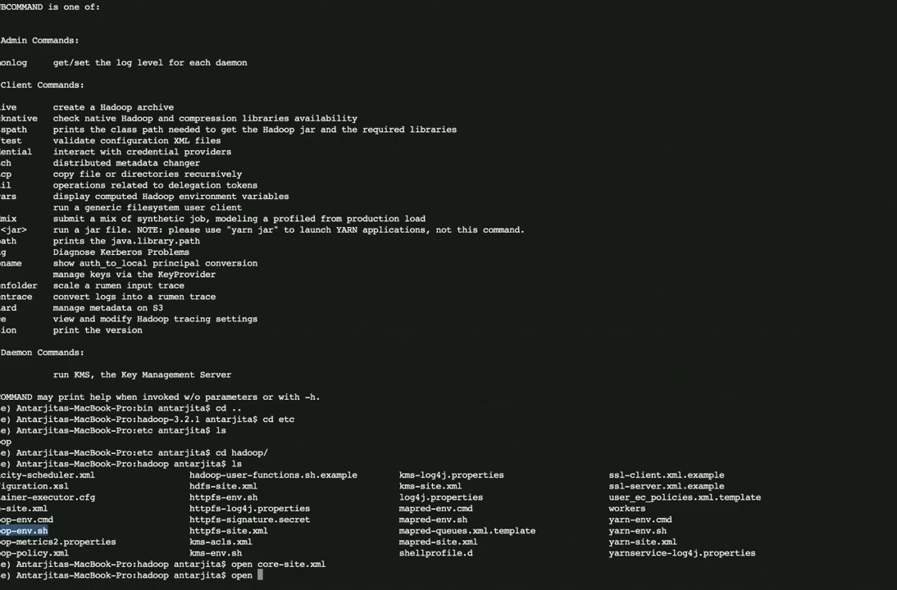
mouse_move(361, 571)
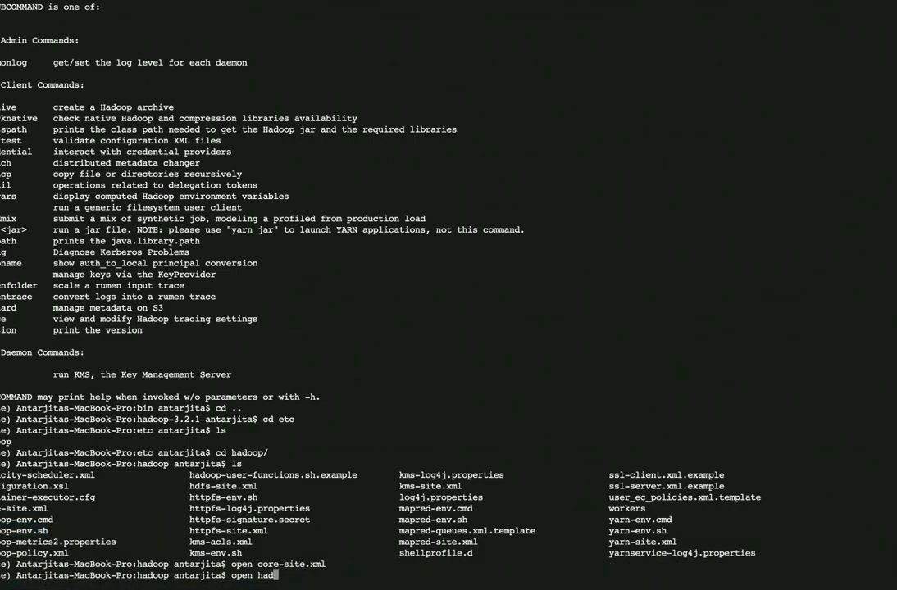
text(oop-env.)
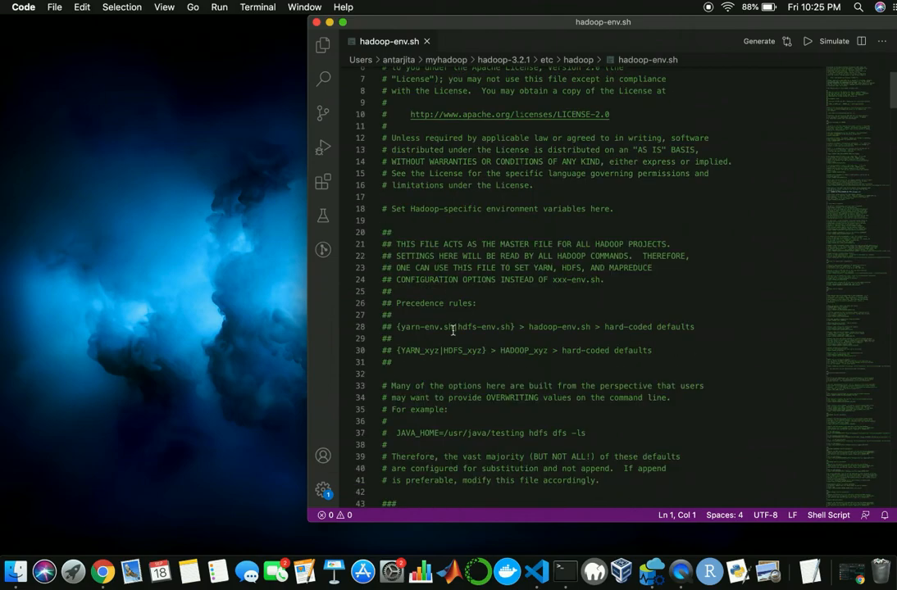
Set export JAVA_HOME to /Library/Java/JavaVirtualMachines/adoptopenjdk-8.jdk/Contents/Home/ in hadoop-env.sh.
scroll(down, 3)
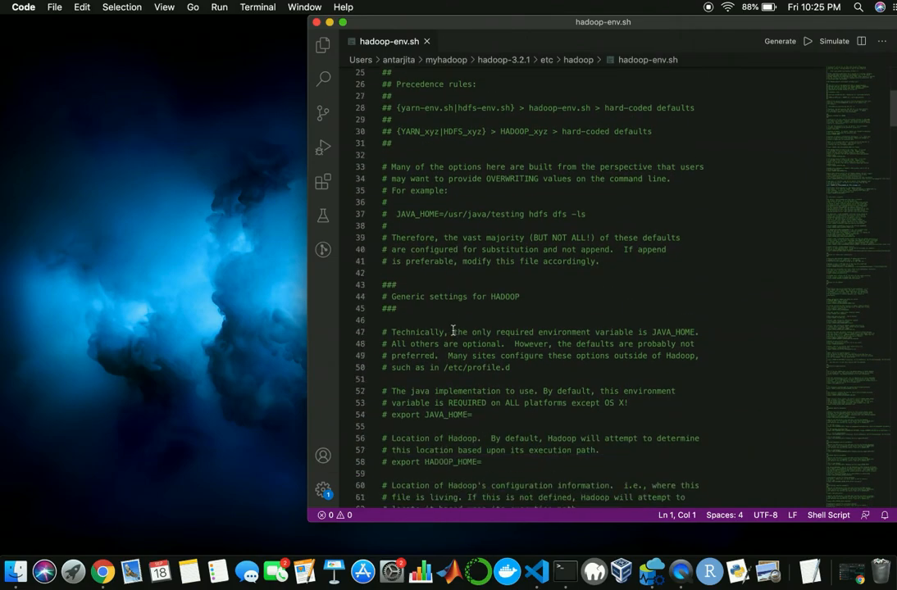
scroll(down, 3)
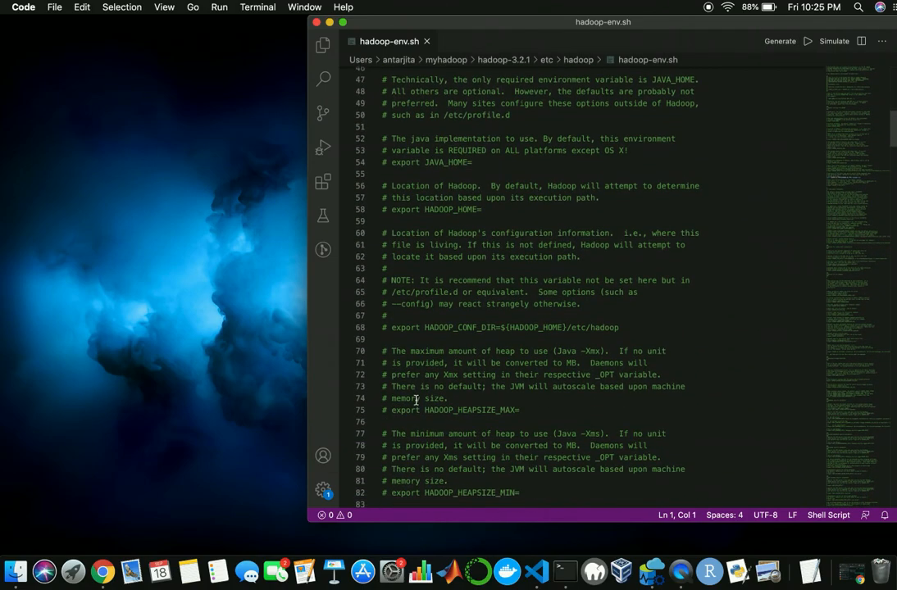
scroll(down, 3)
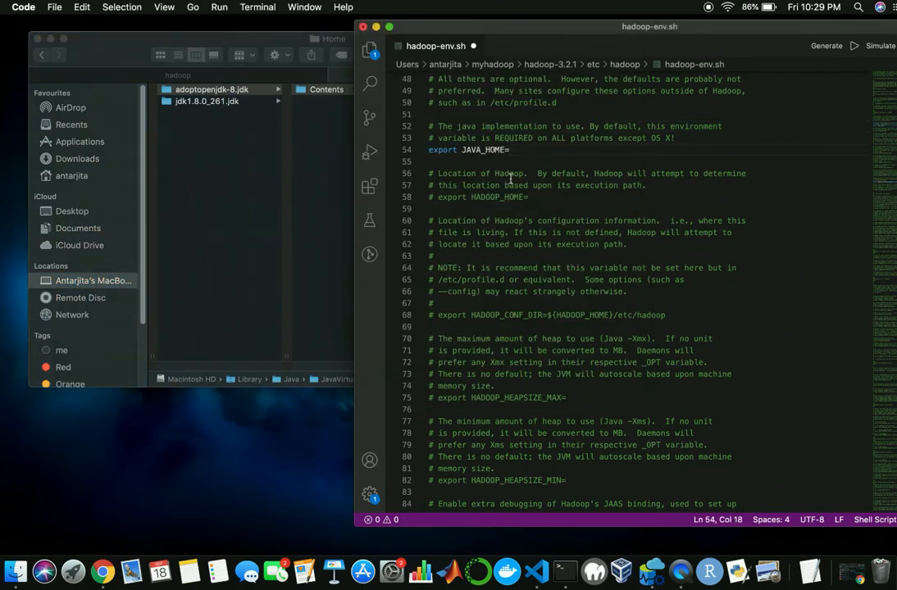
text(=/Library/Java/JavaVirtualMachines/adoptopenjdk-8.jdk/Contents/Home/)
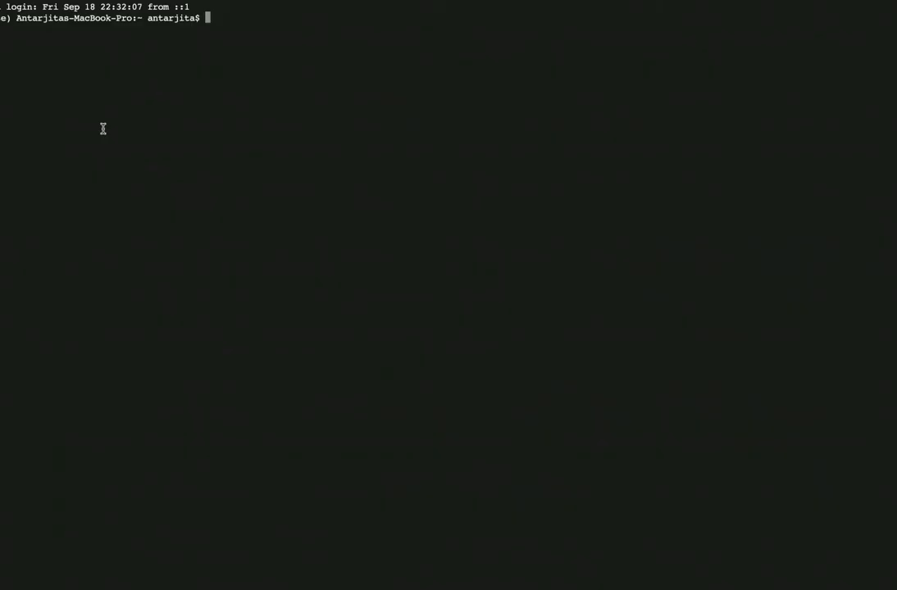
Log in to localhost over SSH and note the last login timestamp.
text(ssh)
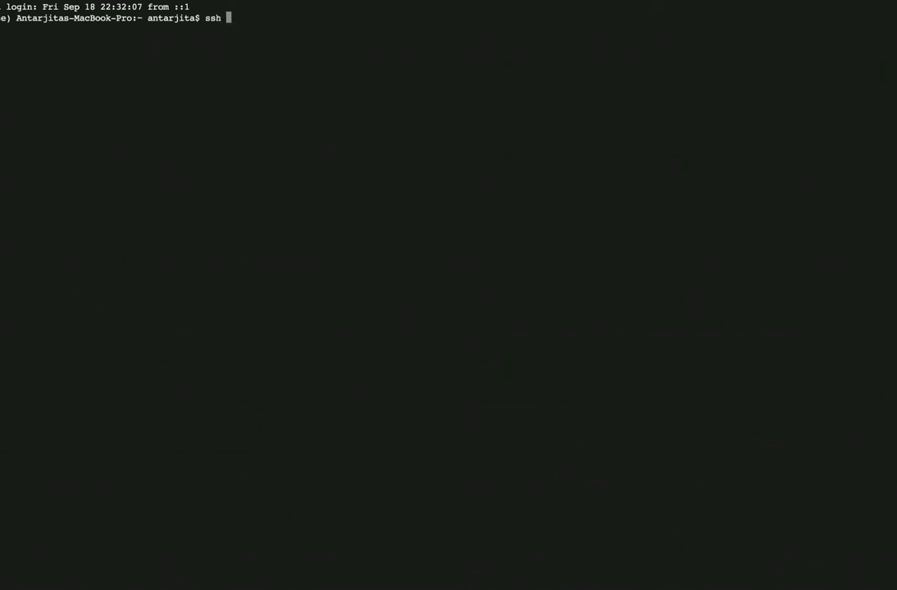
text(localhost)
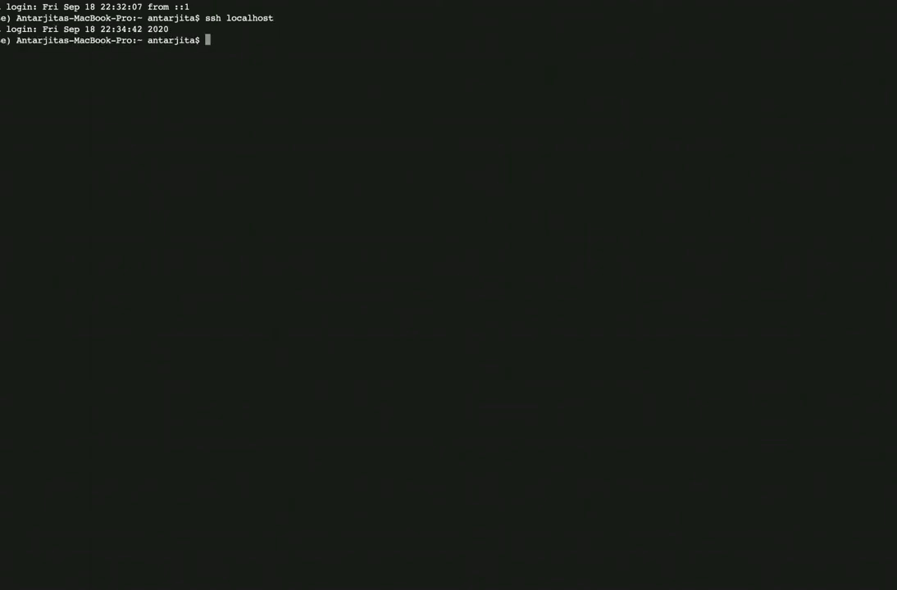
drag(43, 29, 169, 29)
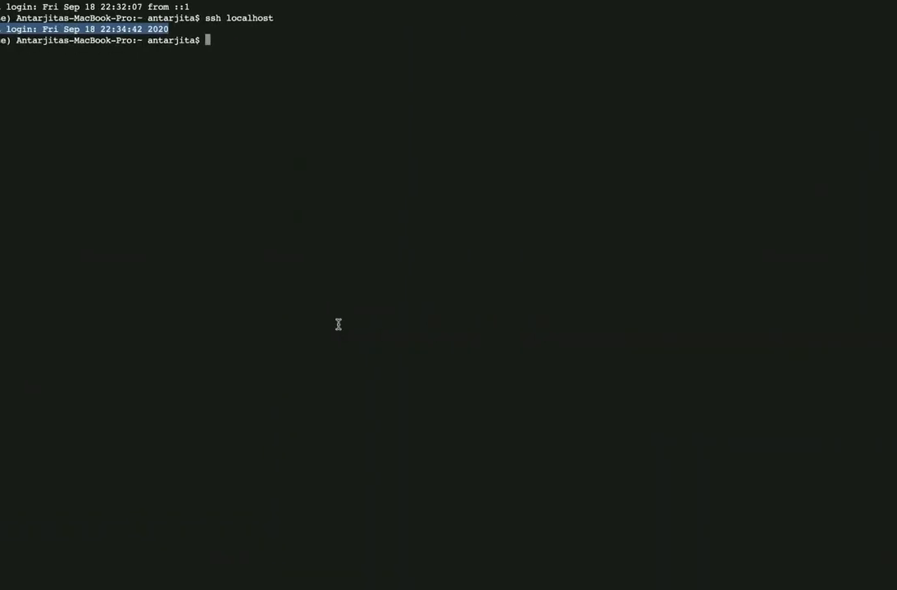
Change directory into myhadoop/hadoop-3.2.1.
text(cd)
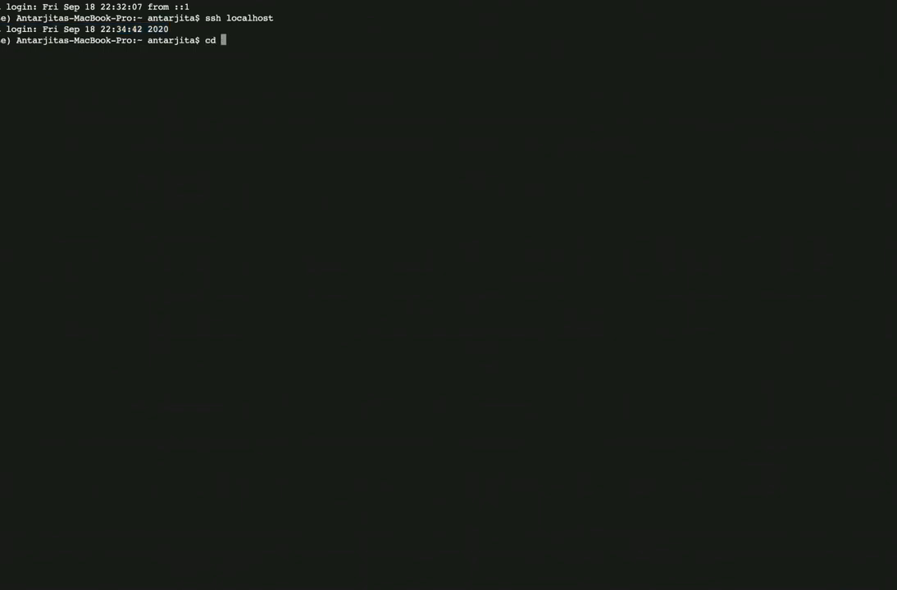
text(myhadoop/)
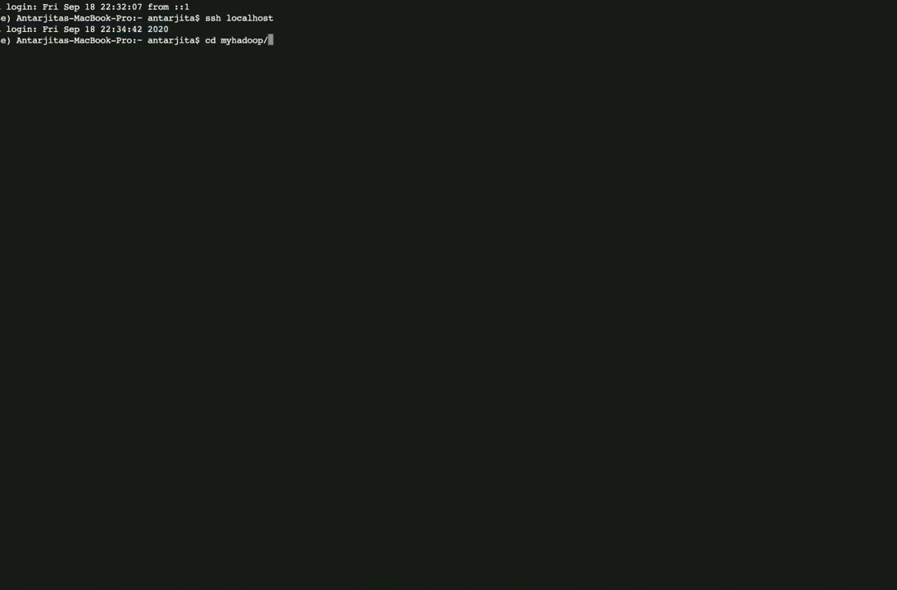
text(hadoop-3.2.1)
text(ls)
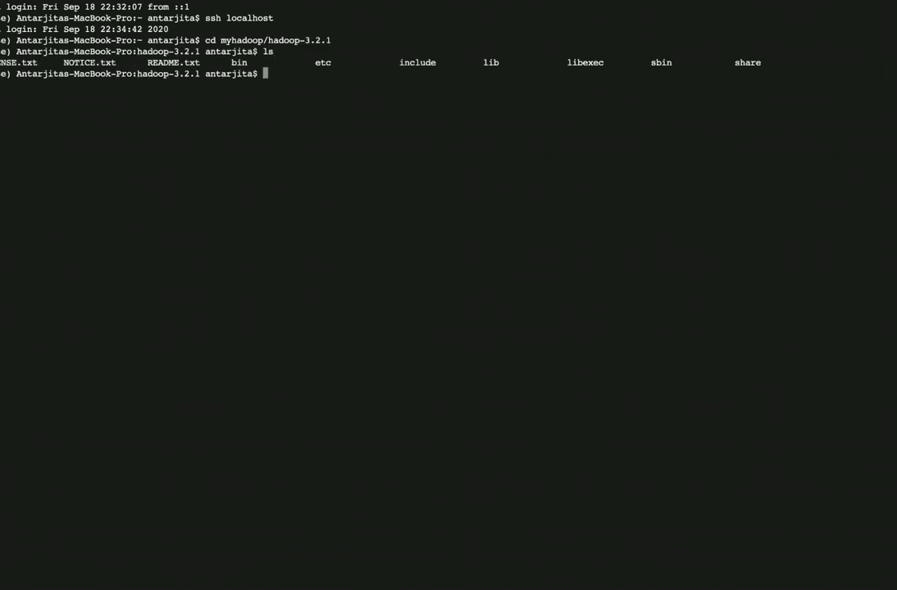
mouse_move(310, 111)
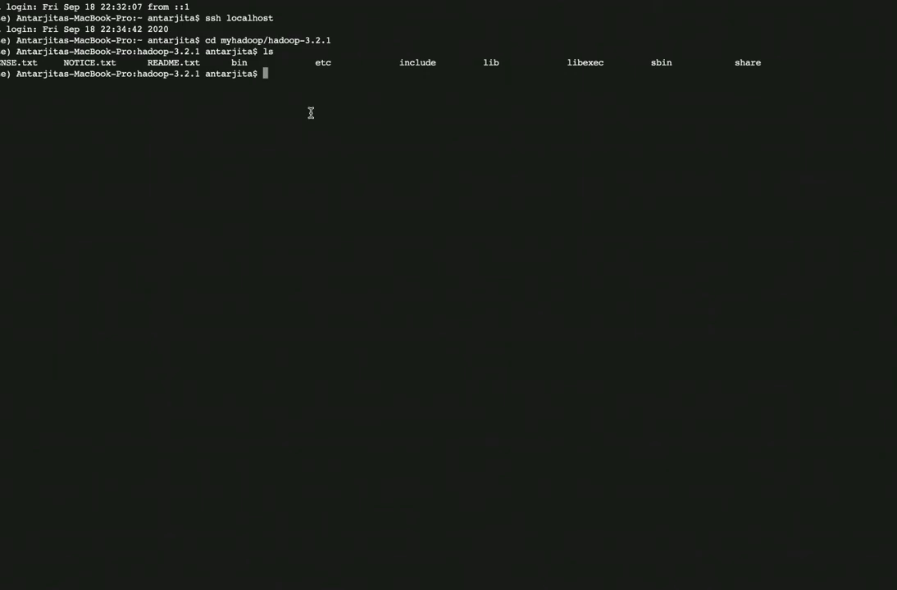
Run bin/hadoop namenode -format and answer y to confirm reformatting the NameNode.
text(bin)
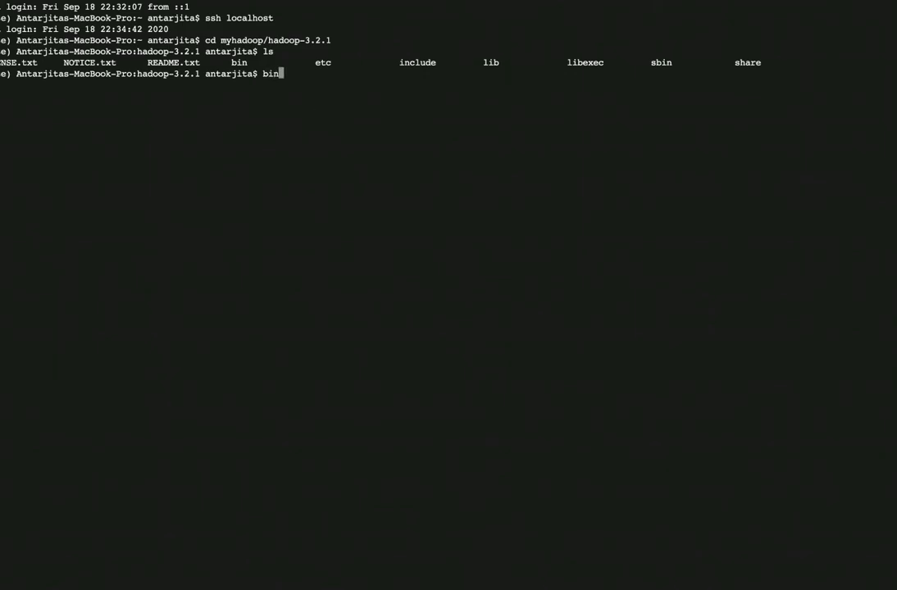
text(/ha)
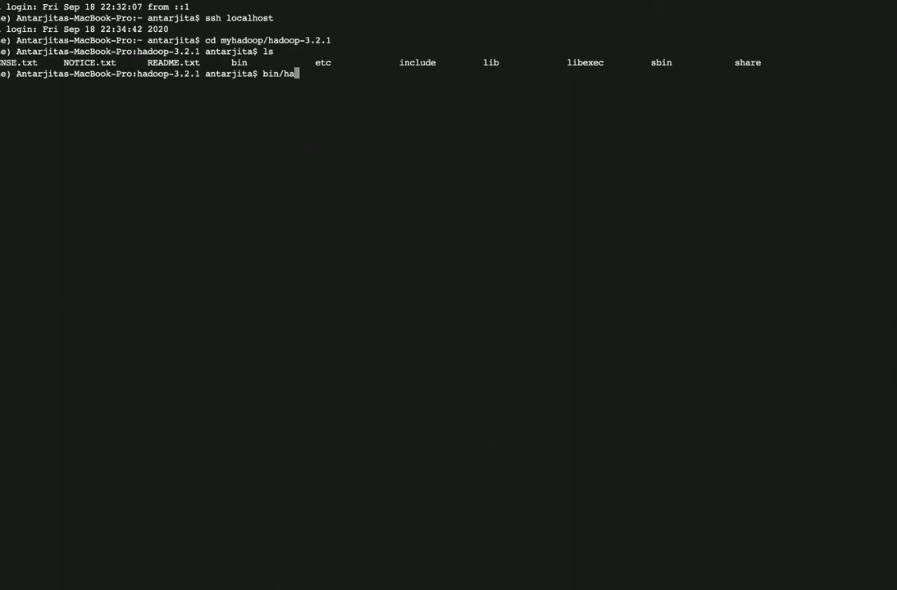
text(doop)
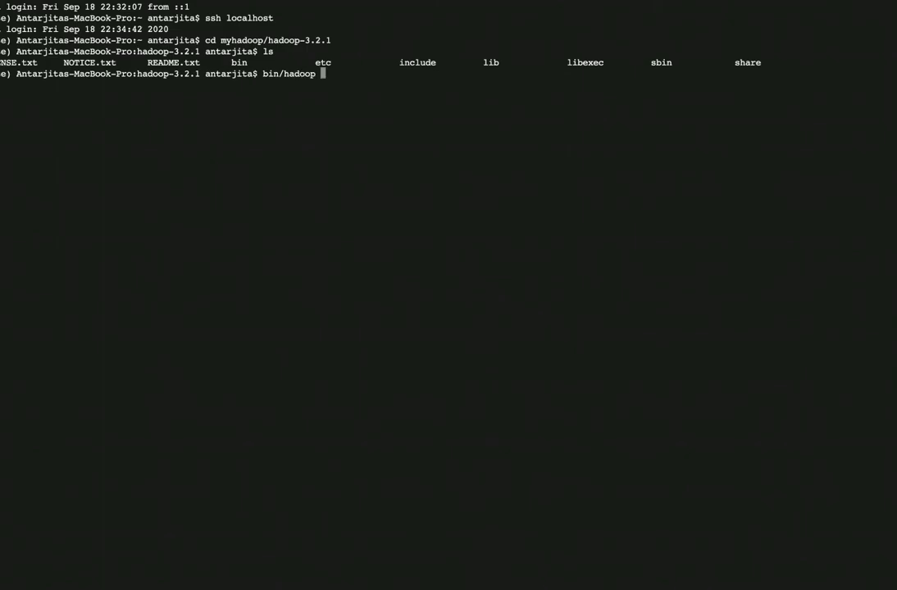
text(namenode)
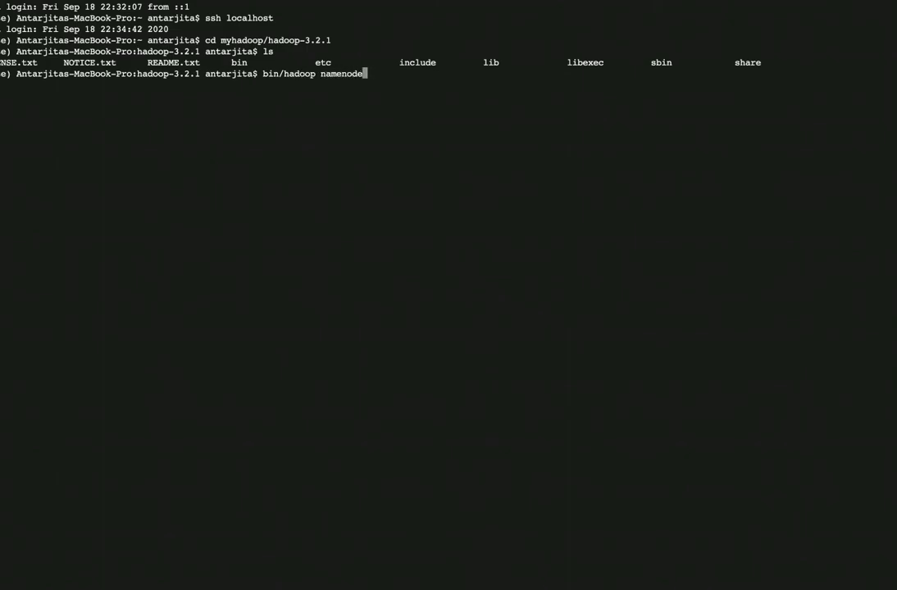
text(-format)
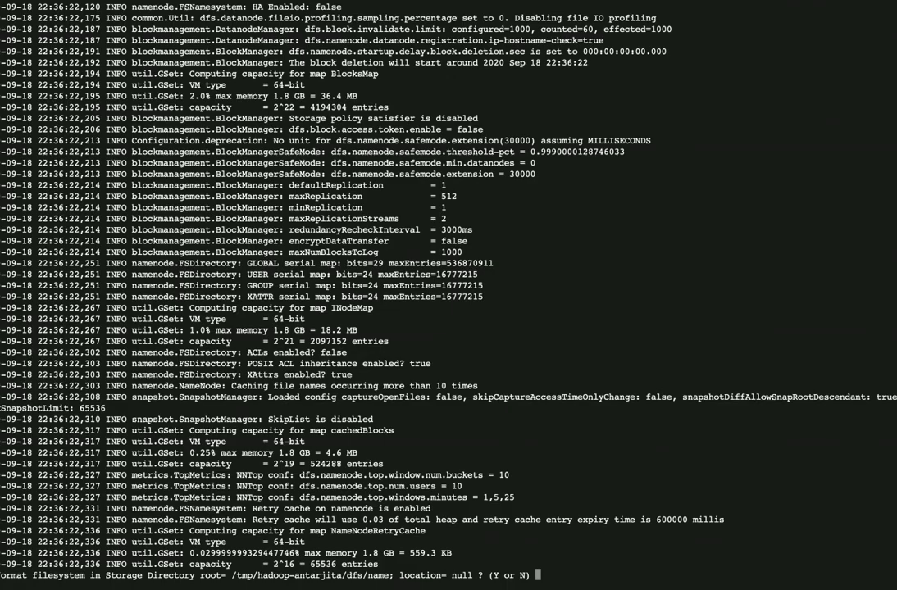
text(y)
text(s)
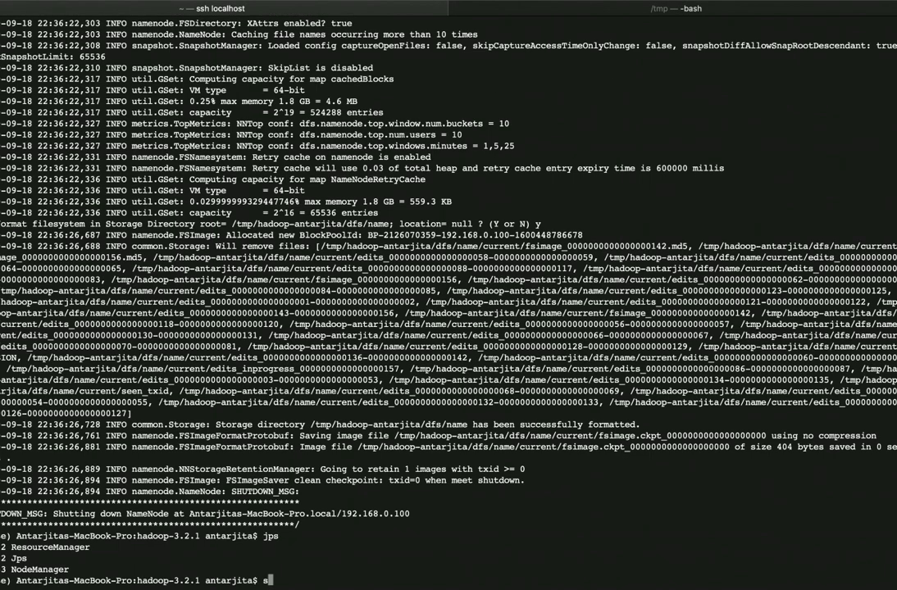
Start all Hadoop daemons with sbin/start-all.sh.
text(bin/)
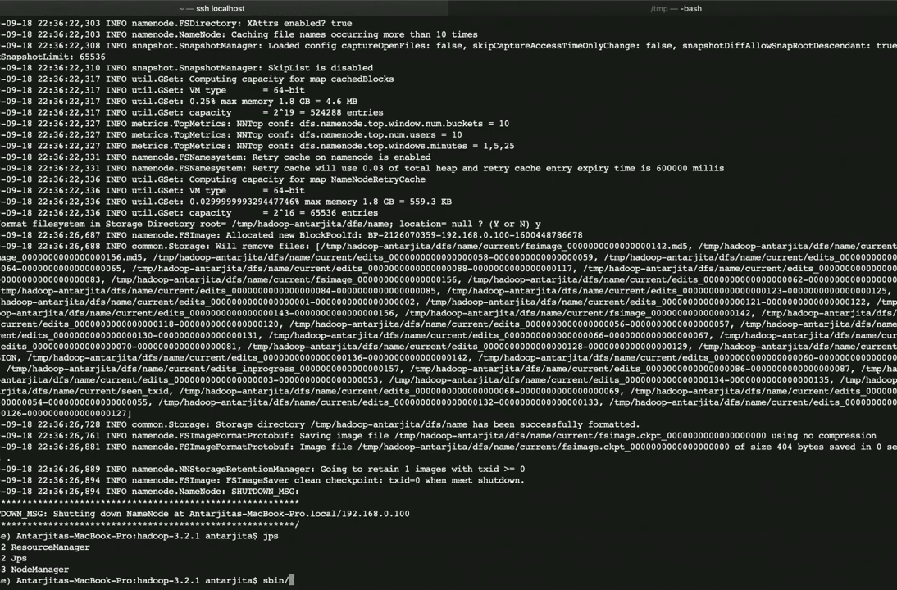
text(start)
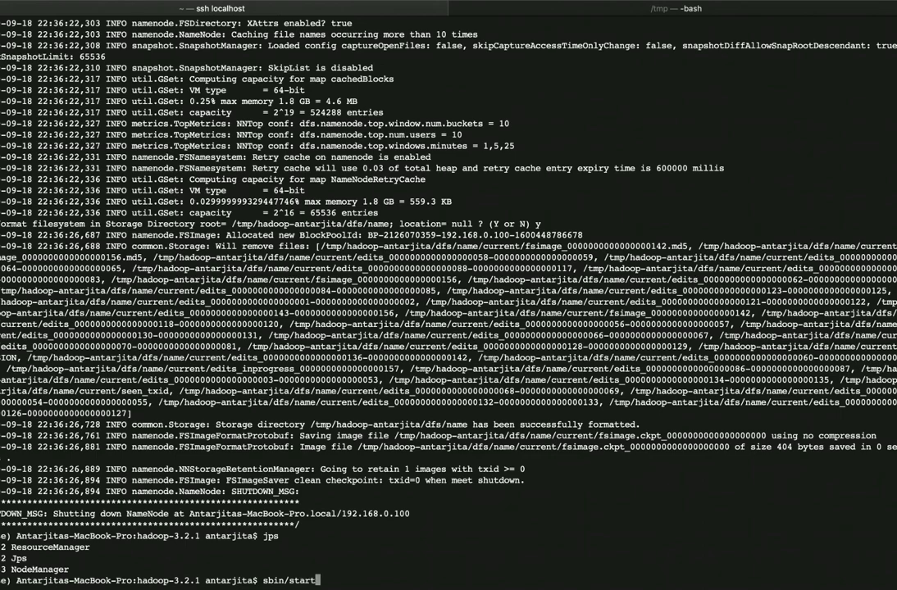
text(-)
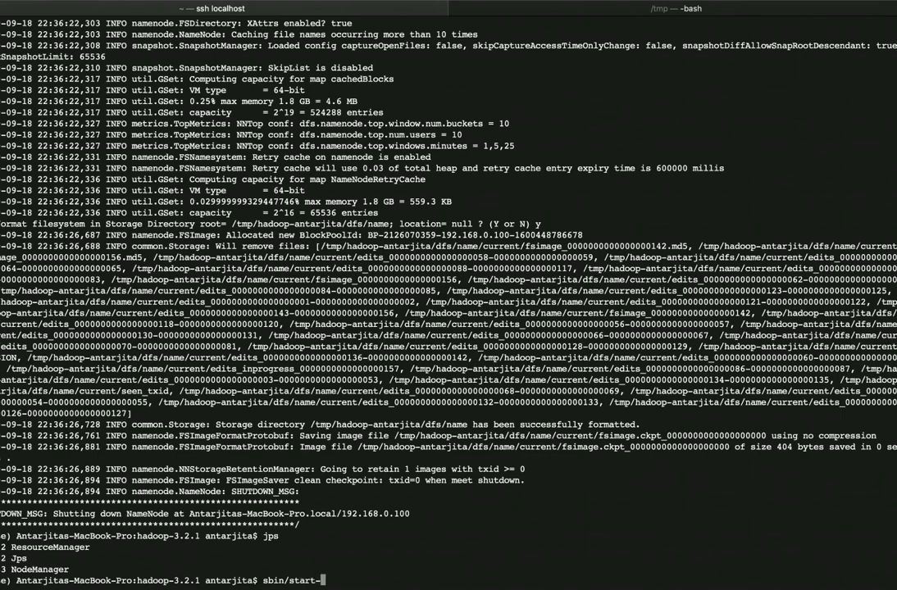
text(all.sh)
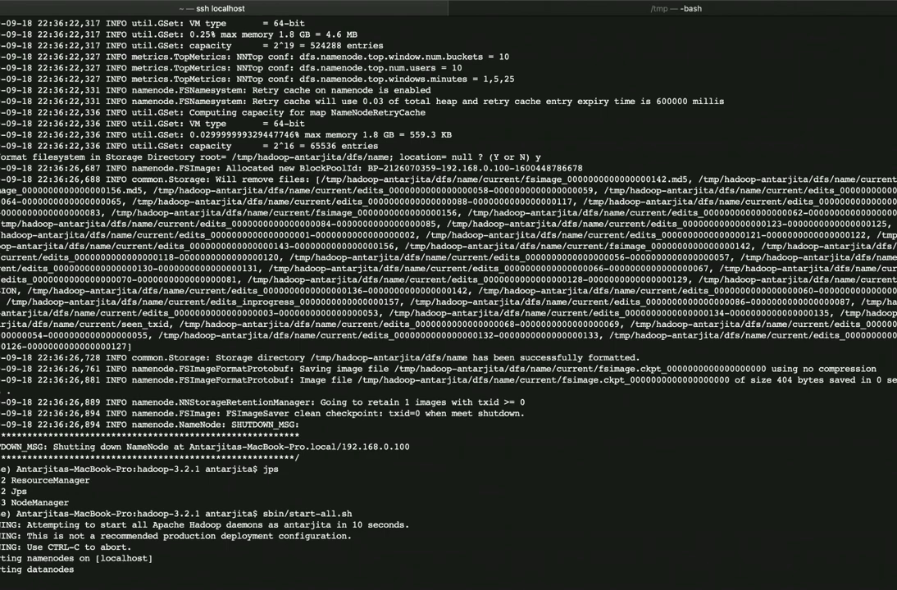
scroll(down, 3)
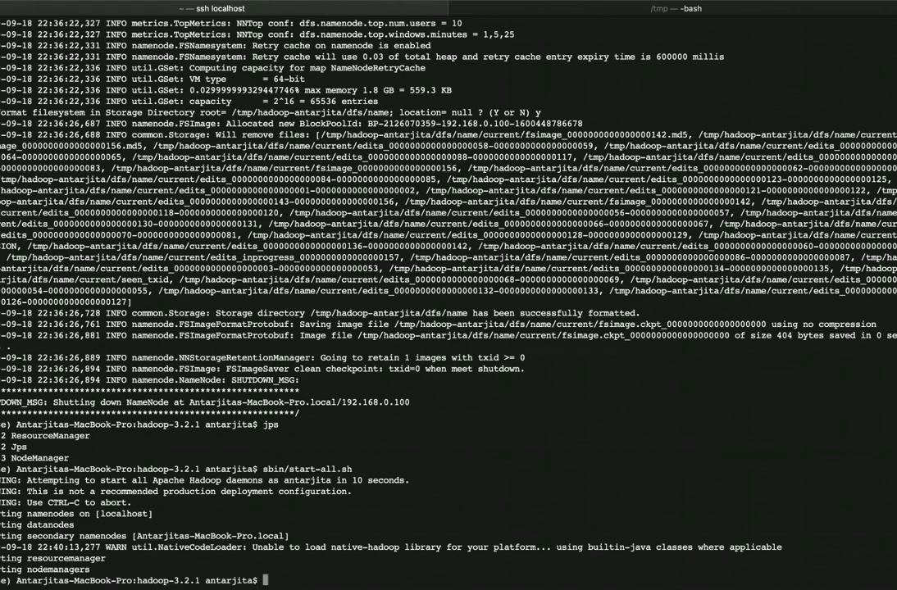
Run jps and confirm NameNode, DataNode and SecondaryNameNode are listed.
text(jps)
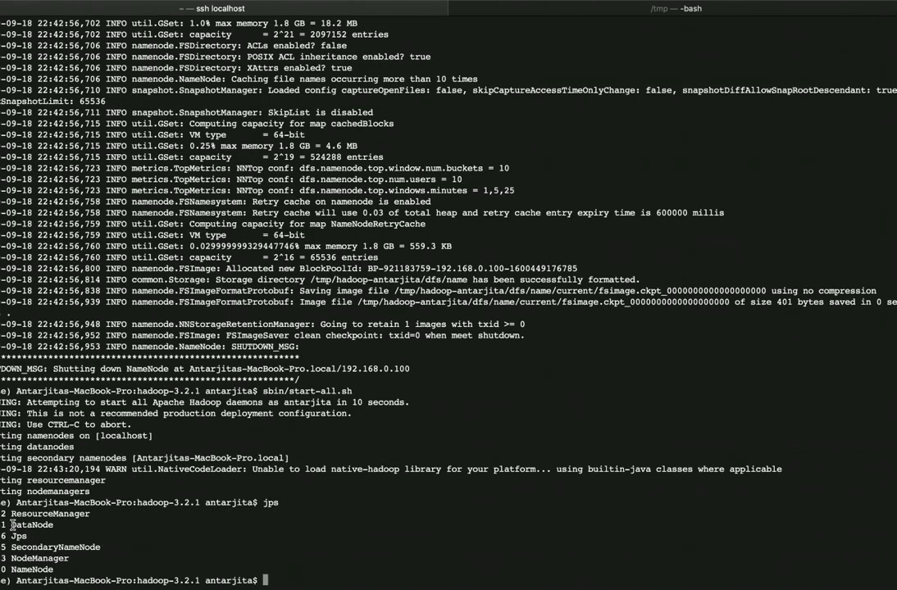
drag(8, 525, 32, 536)
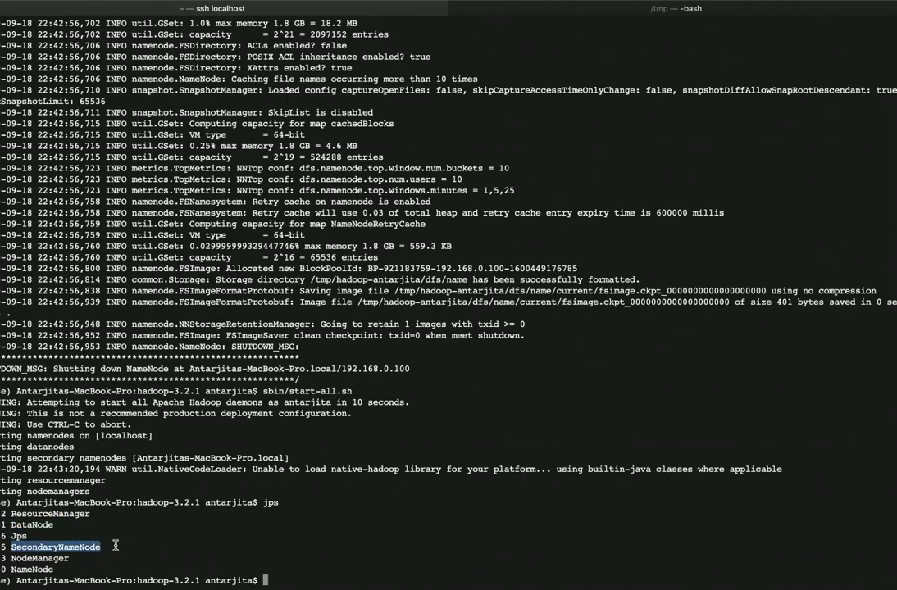
double_click(41, 557)
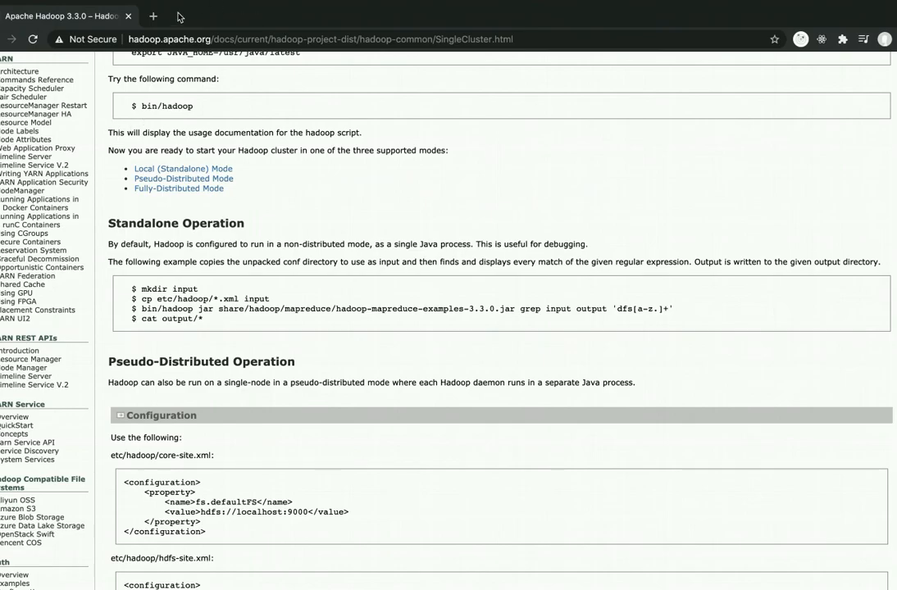
View the NameNode overview at localhost:9870 and choose a tool from the Utilities dropdown.
click(152, 16)
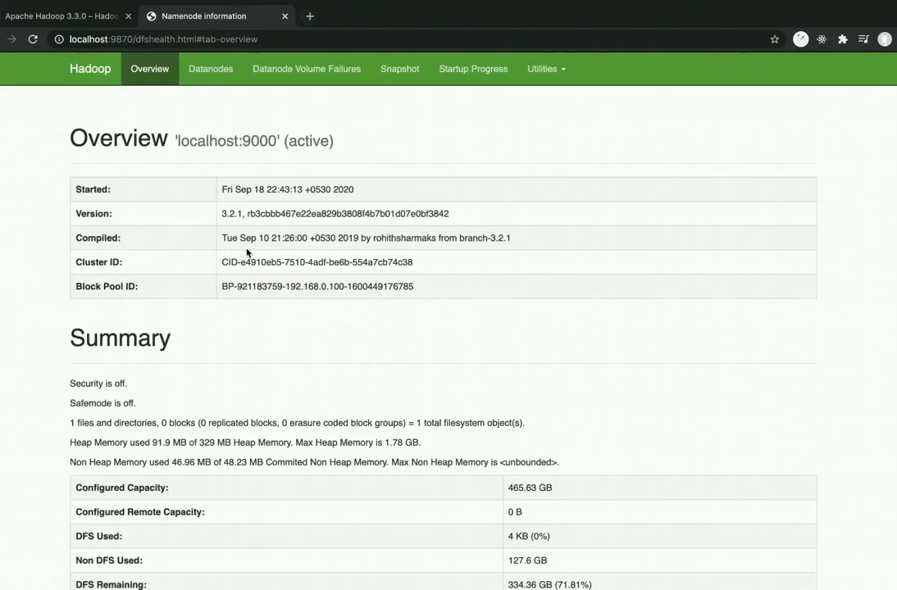
mouse_move(210, 273)
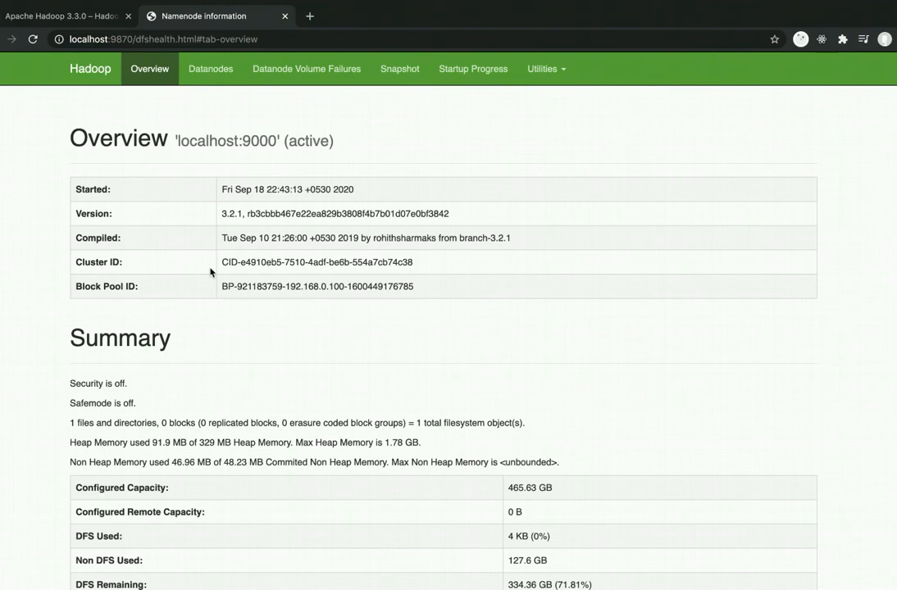
click(543, 69)
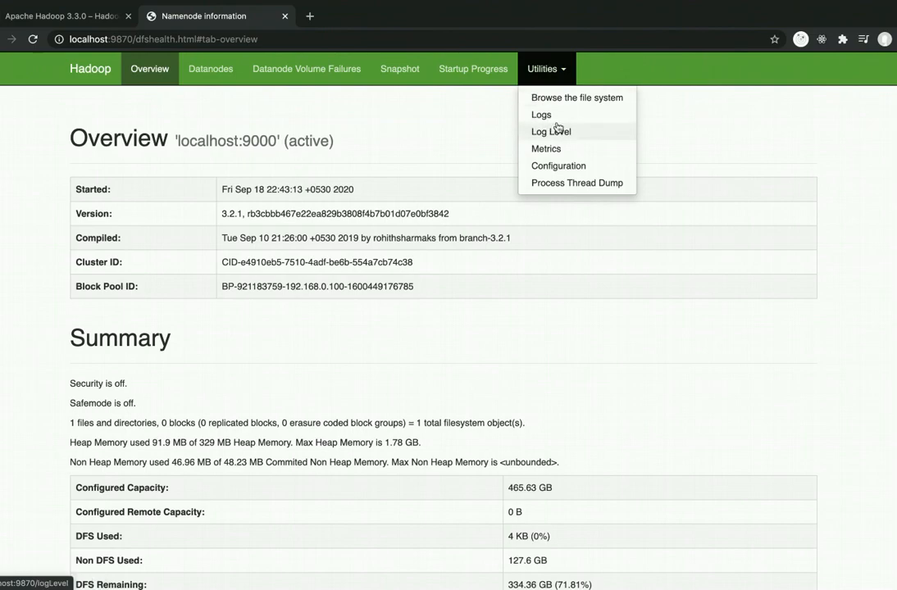
click(577, 98)
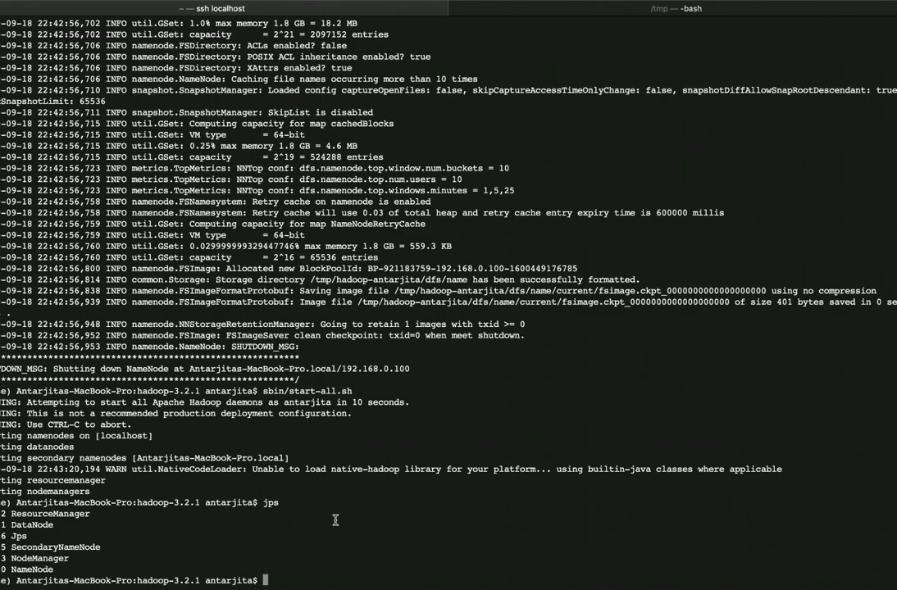
Run bin/hdfs dfs -mkdir -p /user/WordCount to create the HDFS directory.
text(bin)
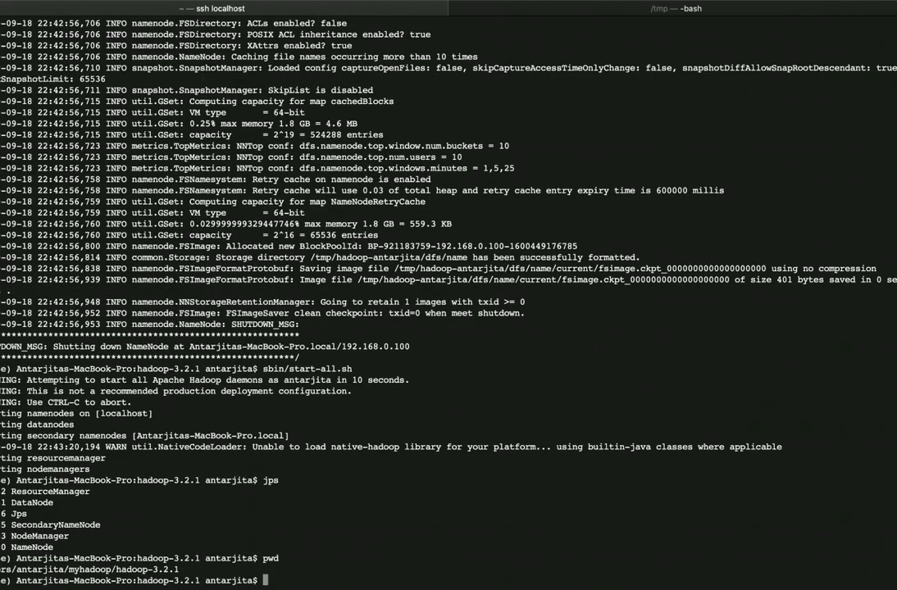
text(bin)
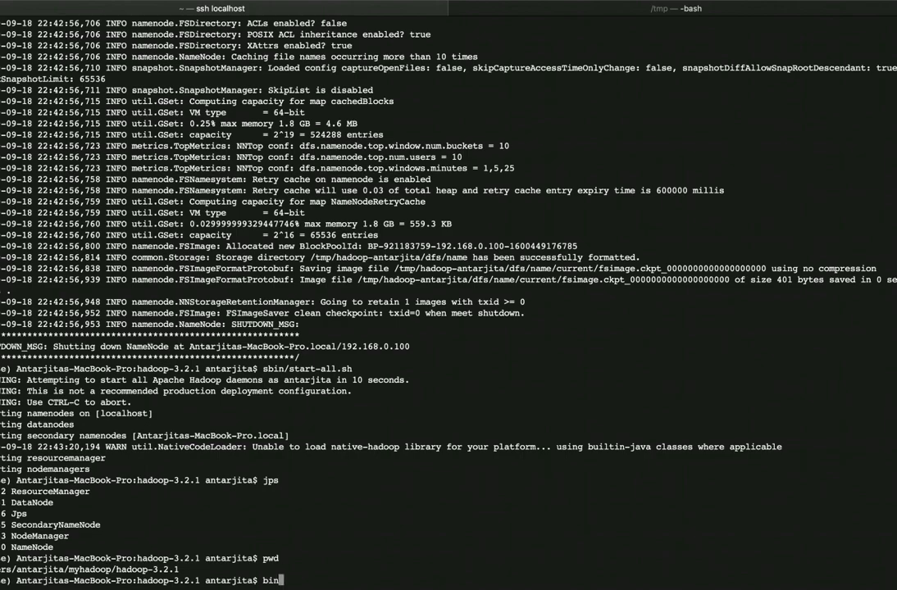
text(/)
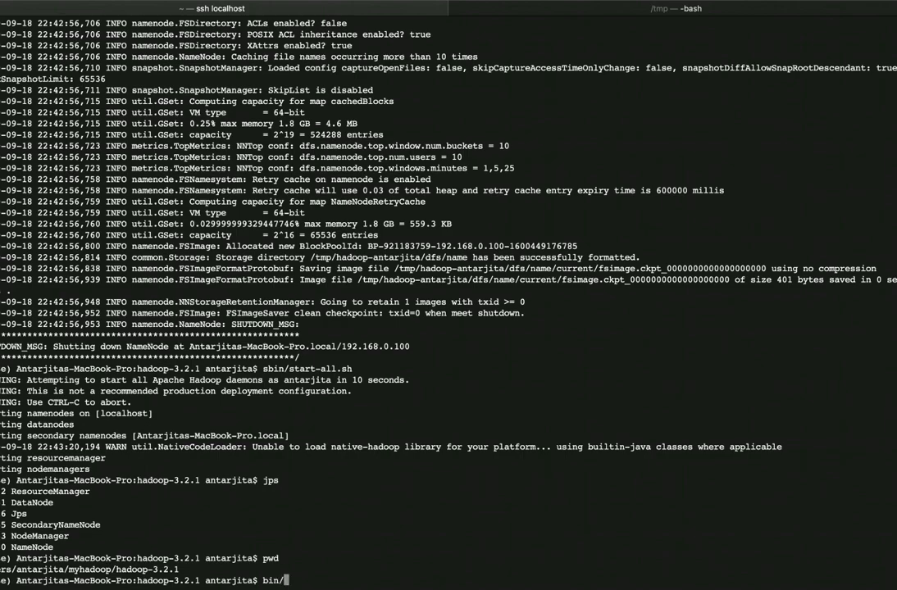
text(hdfs)
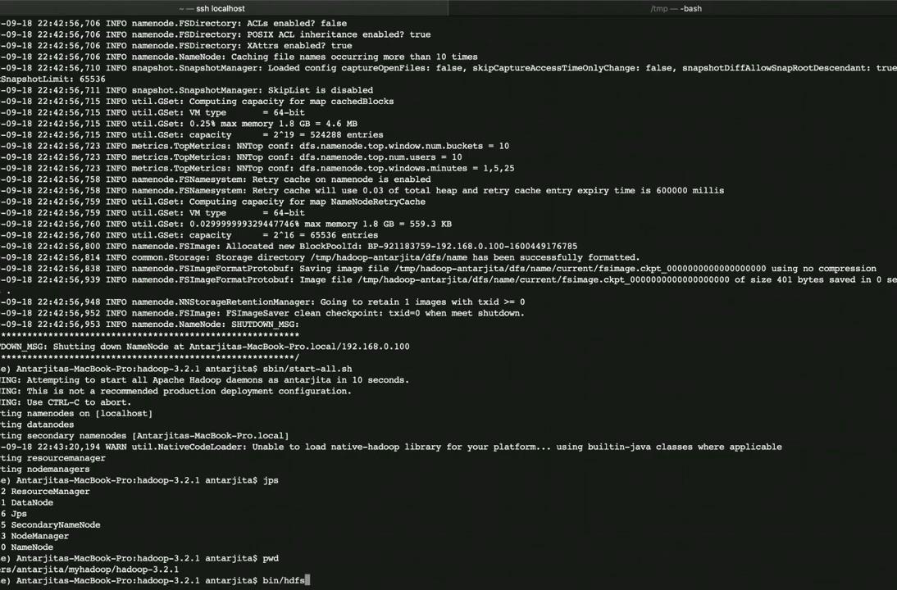
text(dfs)
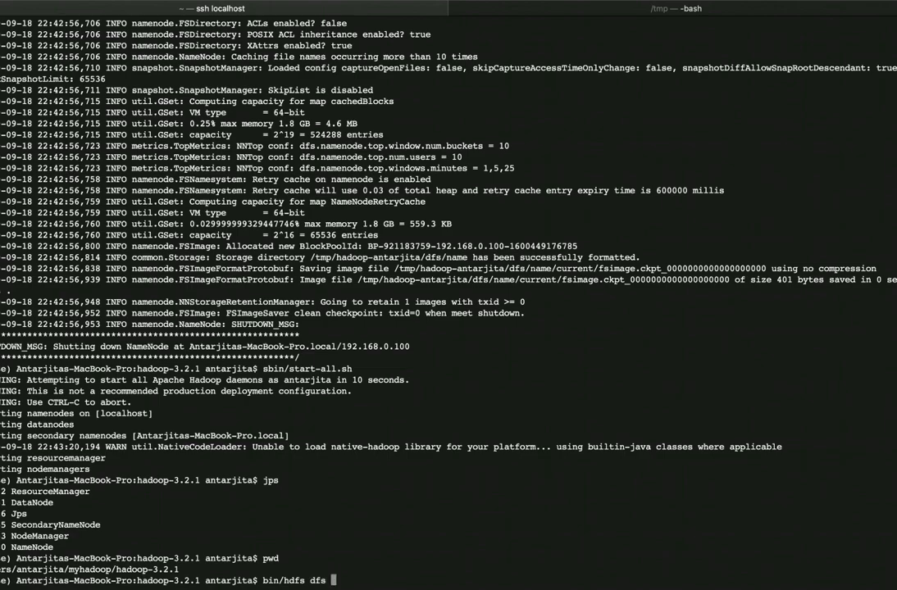
text(-mkdir)
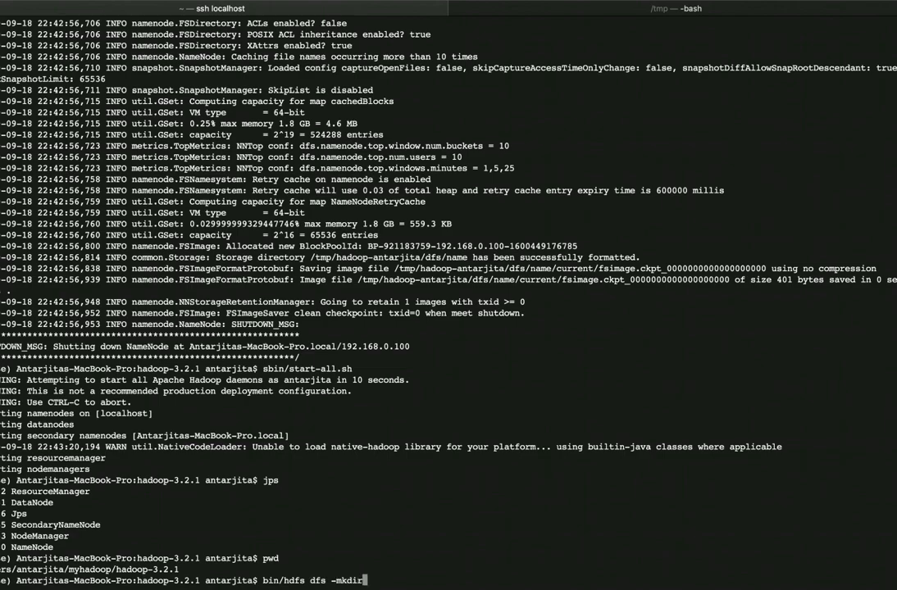
text(-p)
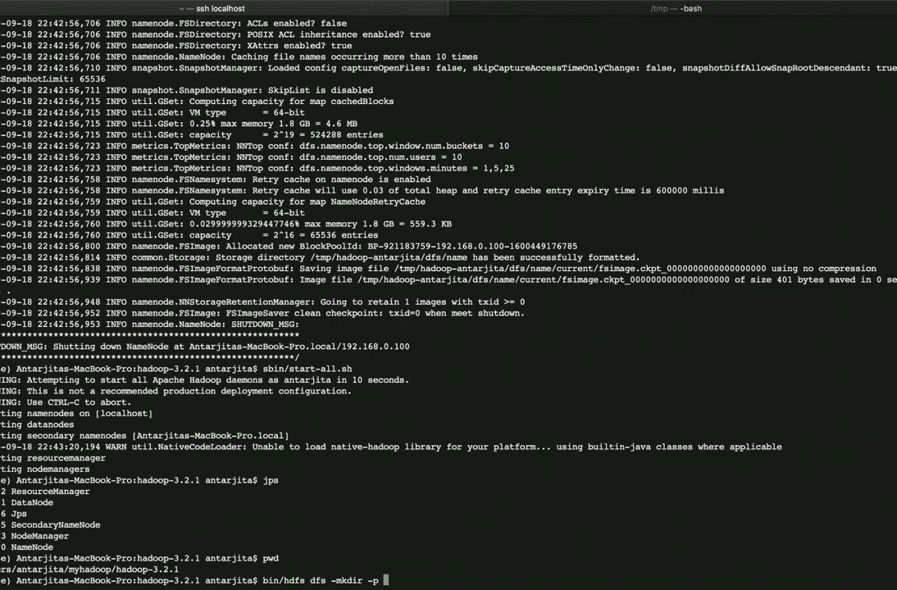
text(/user)
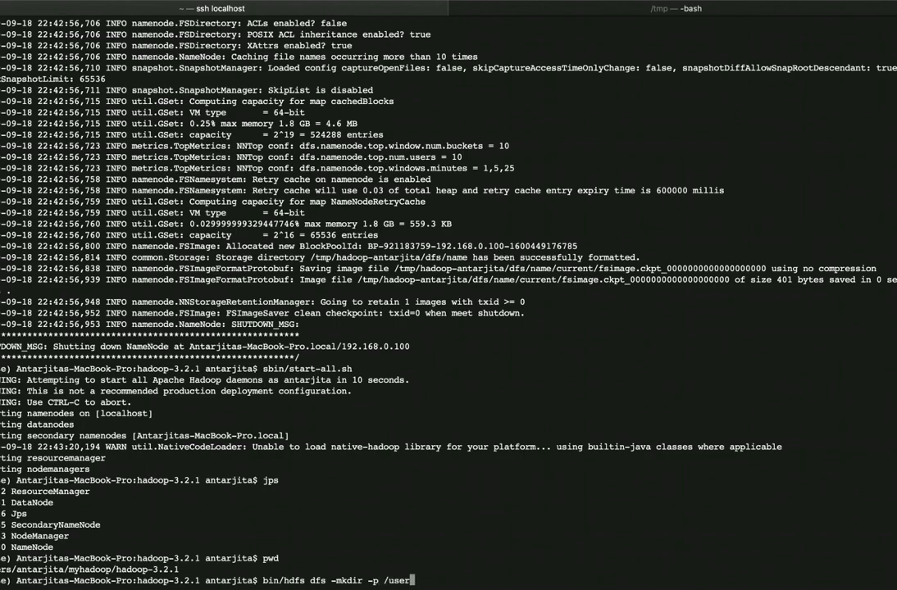
text(/)
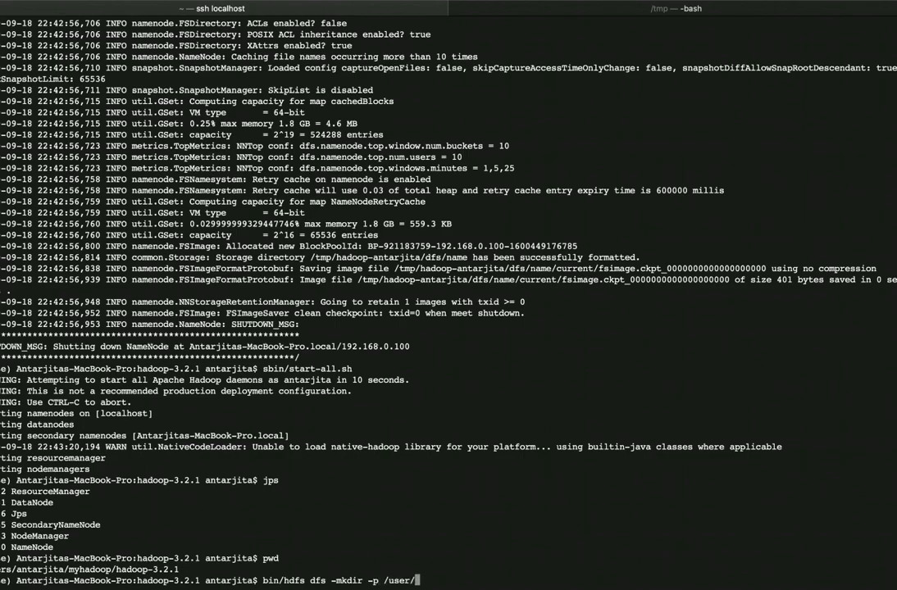
text(Word)
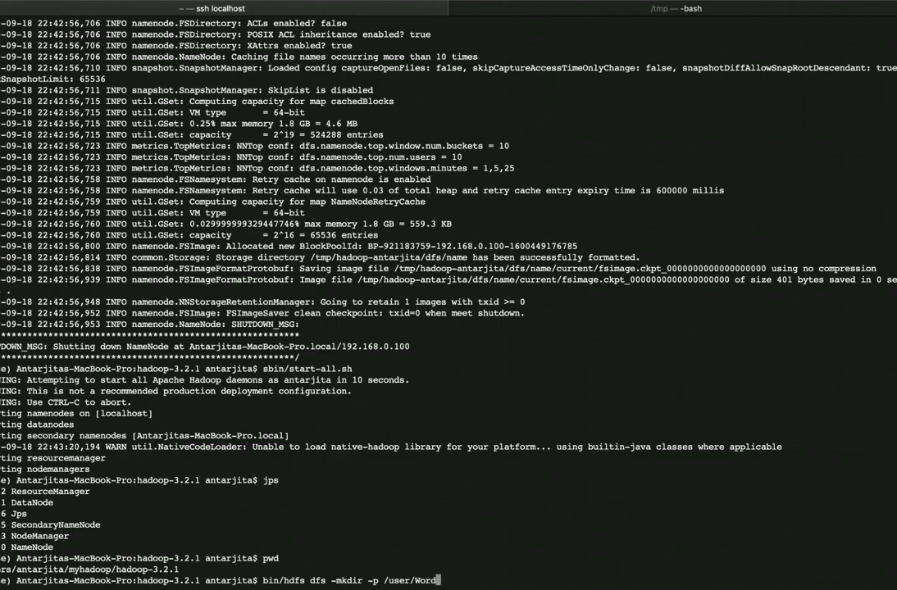
text(Count)
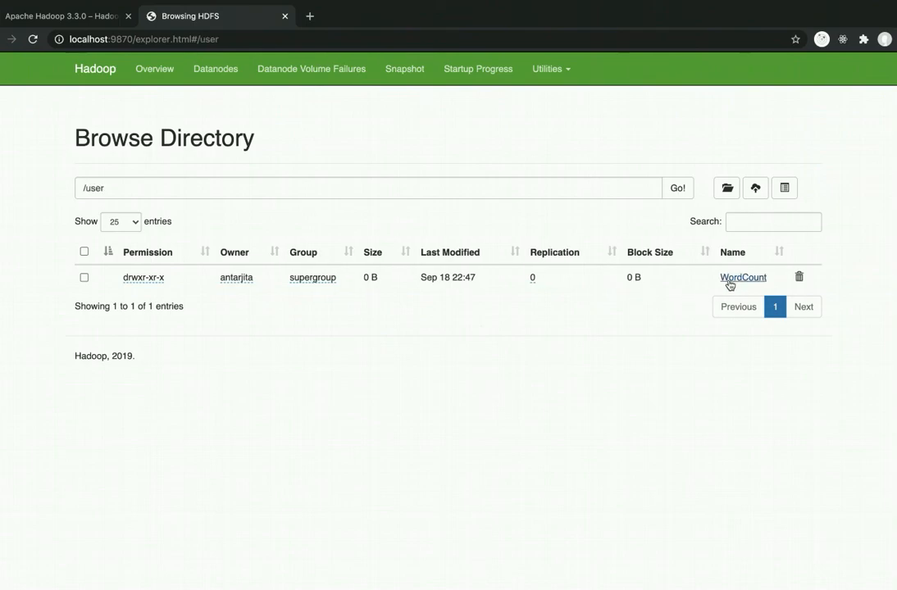
Browse into the new WordCount folder under /user in the HDFS file browser.
click(742, 277)
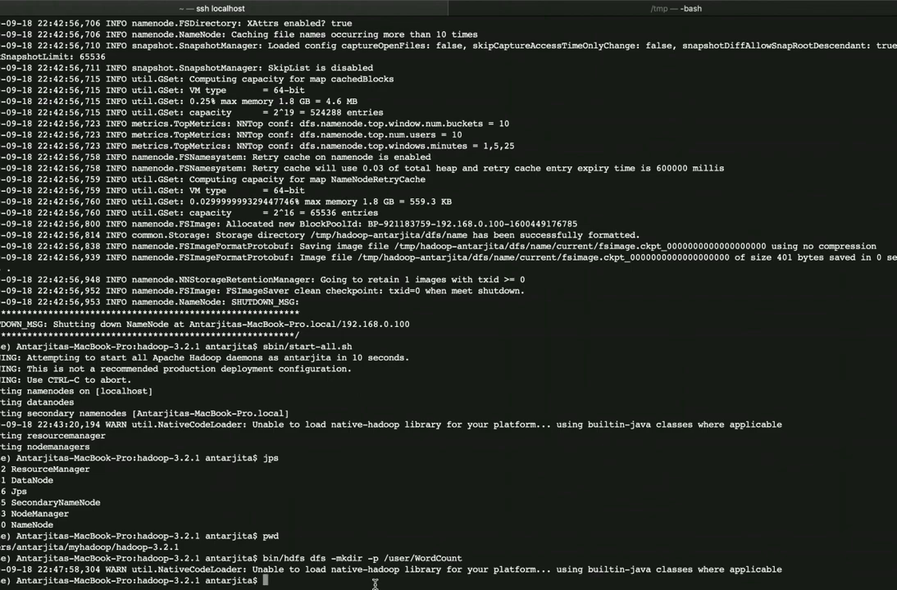
Check the local ex file, then start bin/hdfs dfs -put ./ex for upload.
text(open ex)
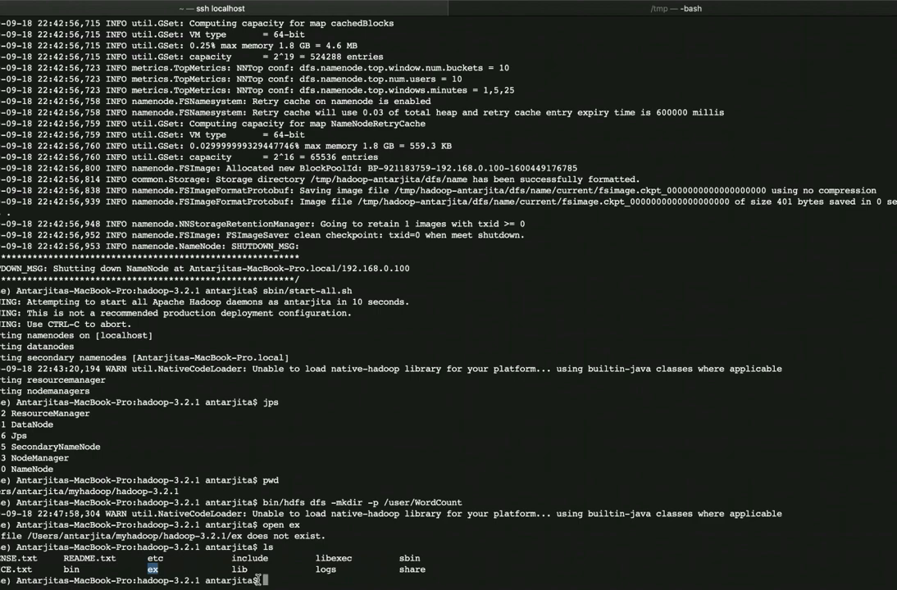
text(bin.h)
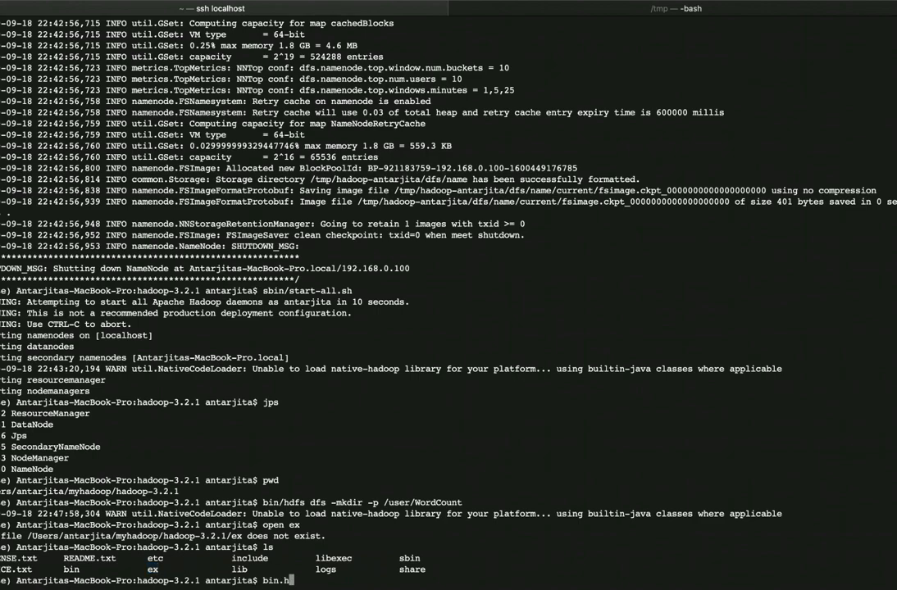
key(BackSpace)
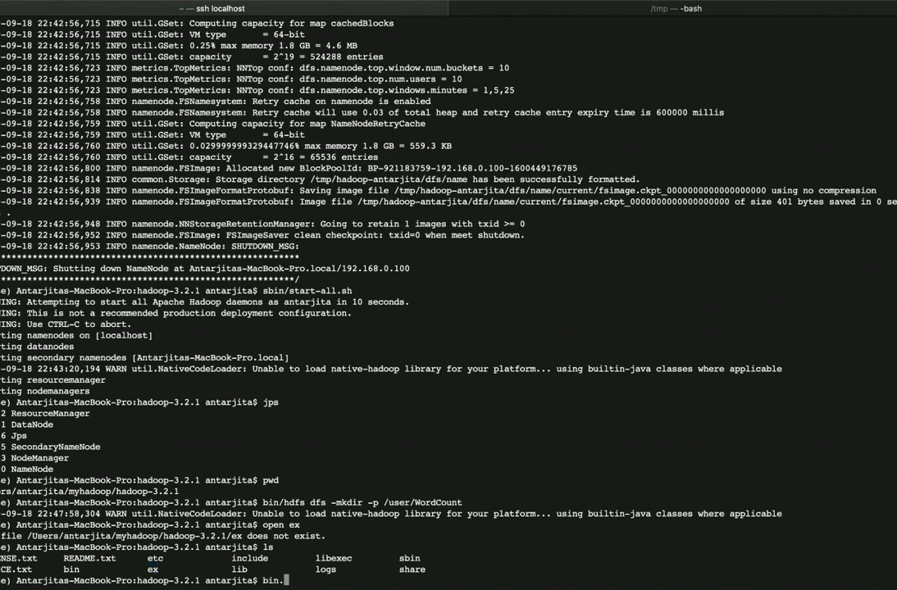
text(hdfs dfs)
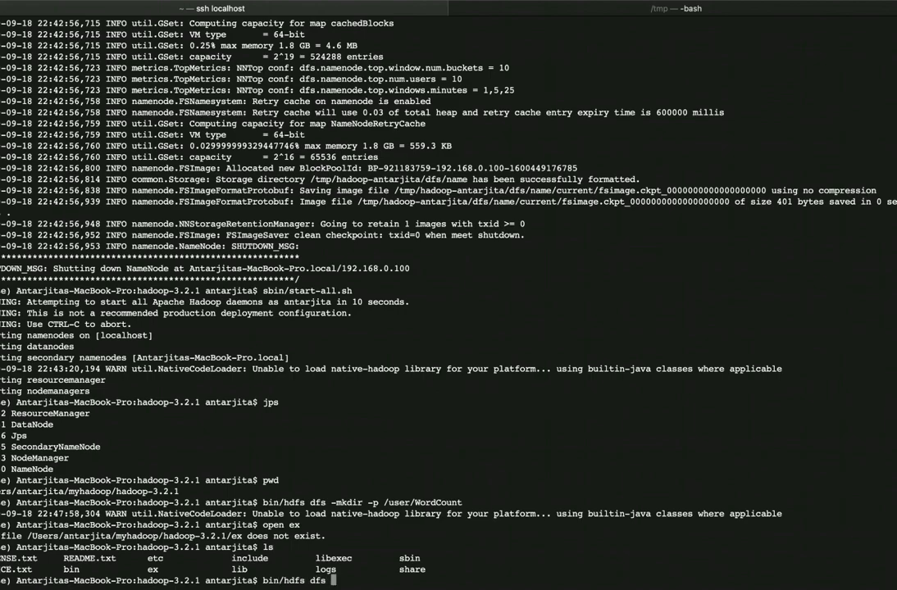
text(-put)
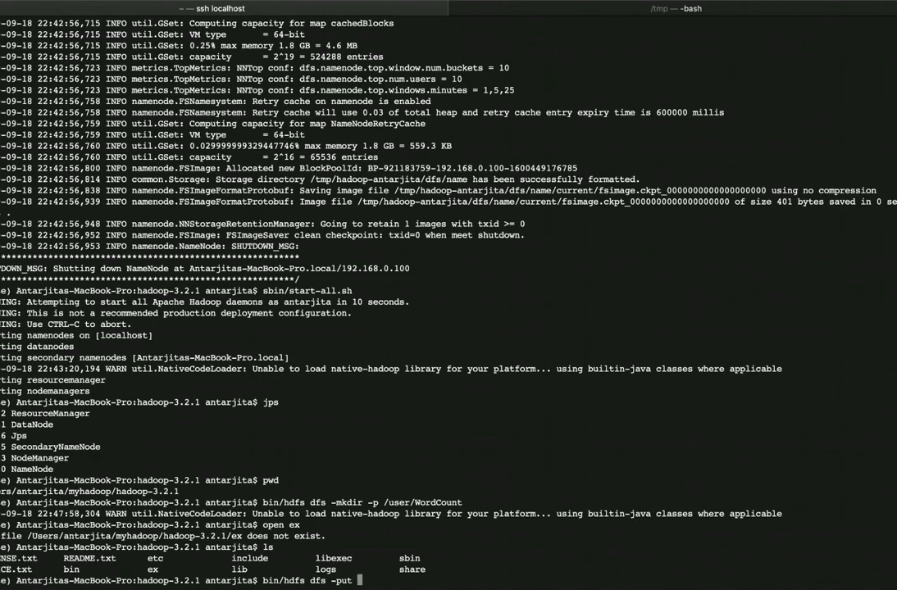
text(./e)
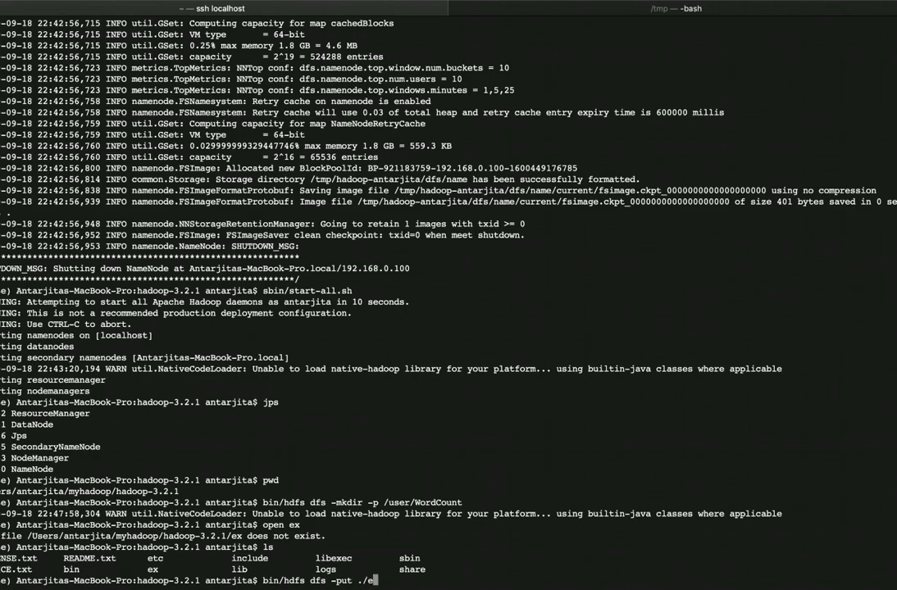
text(x)
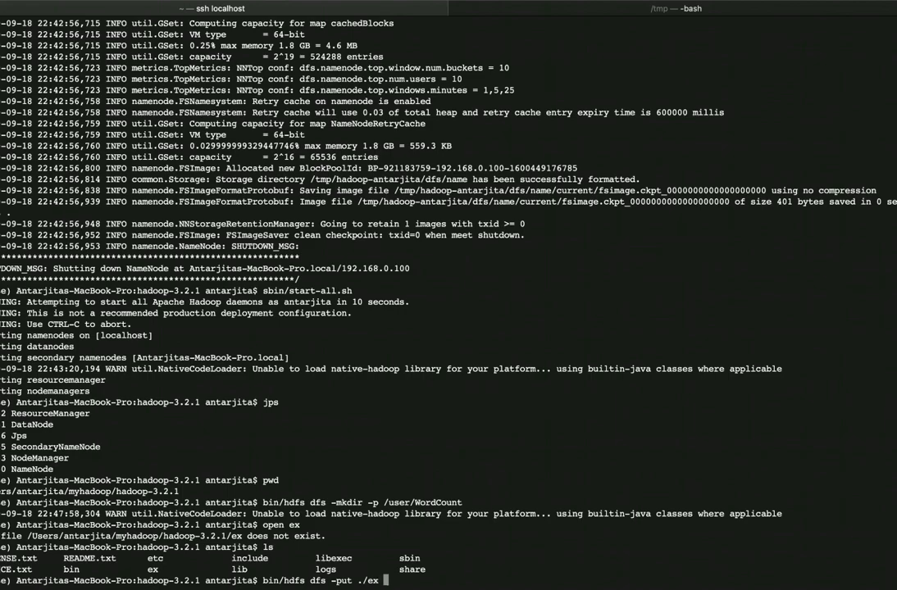
Complete the target path /user/WordCount/input and run the upload.
text(/user)
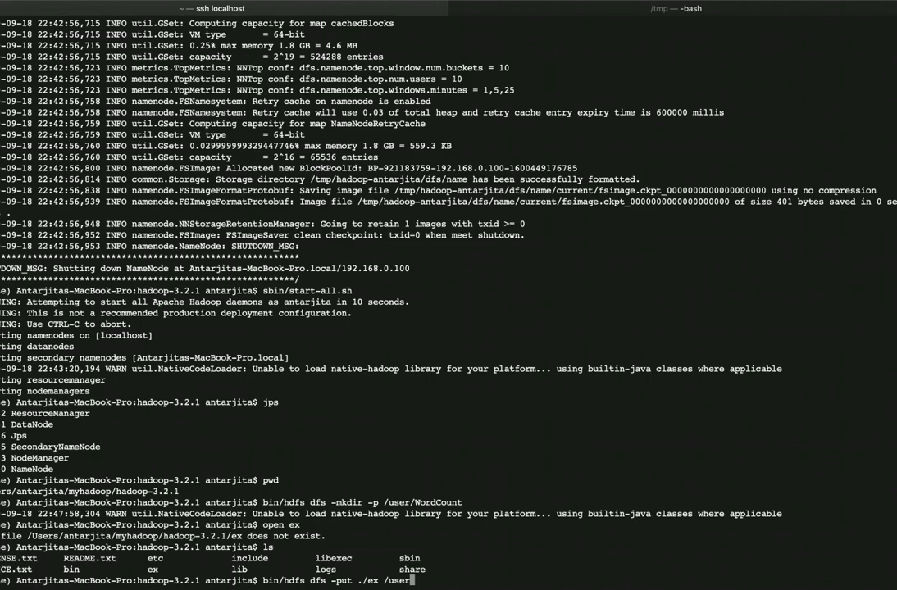
text(Wor)
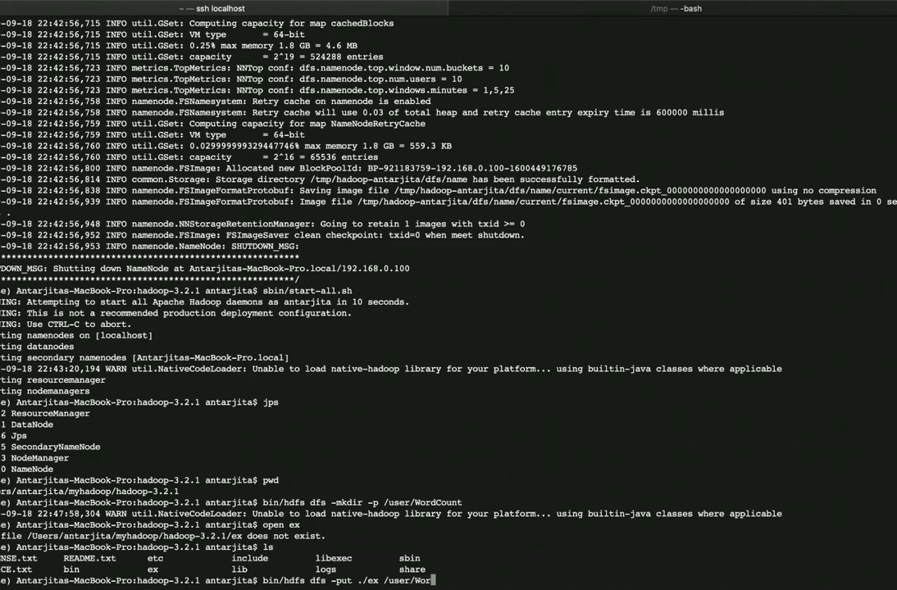
text(dCount)
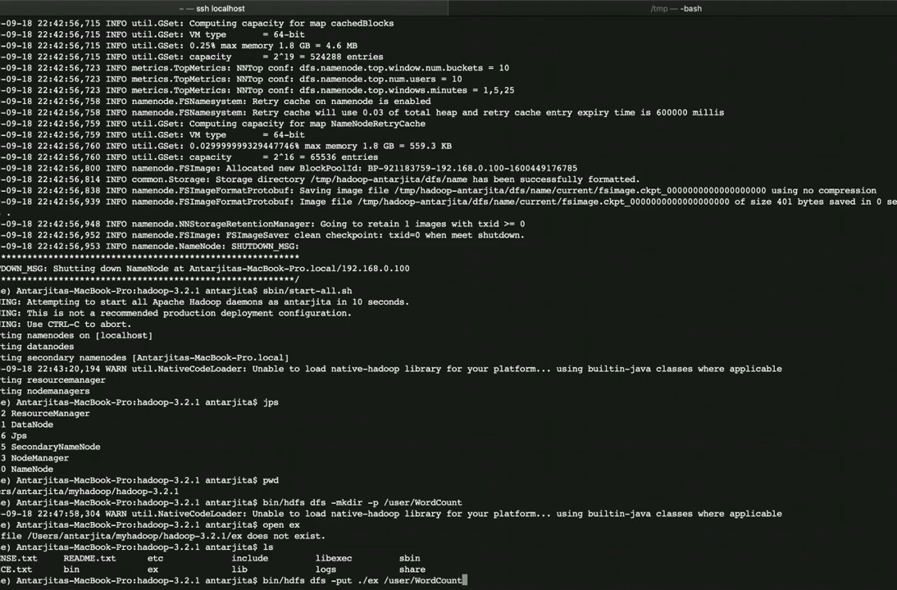
text(input)
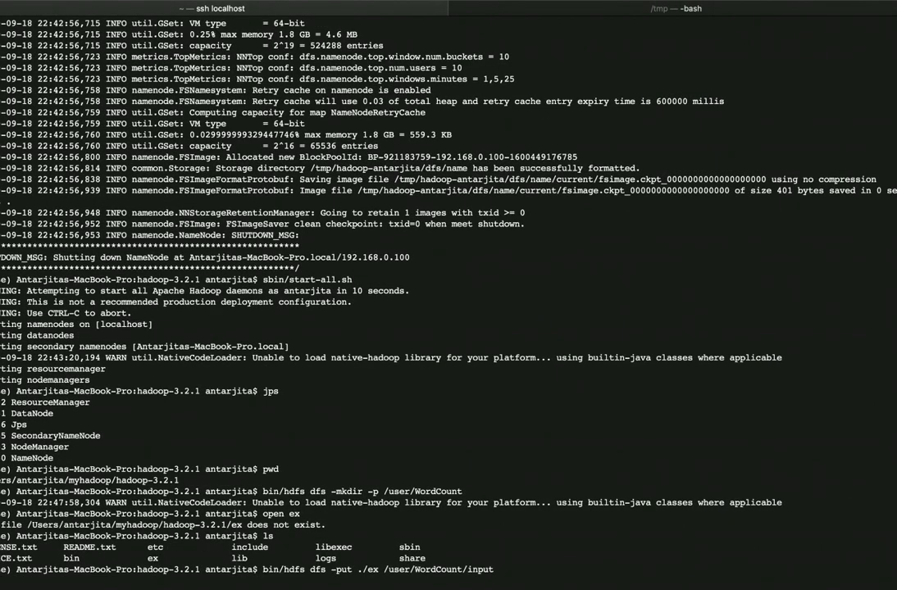
key(Return)
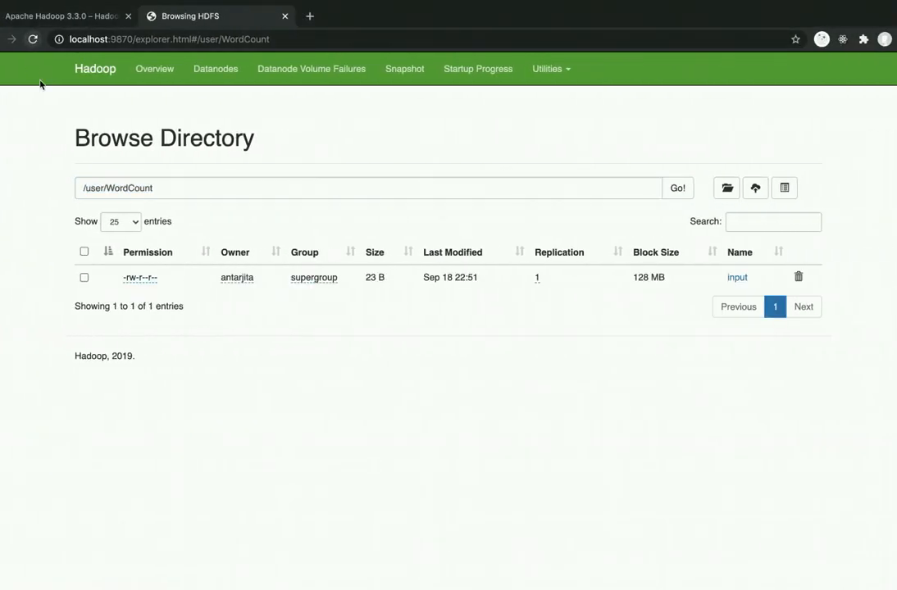
Inspect the input file's 23-byte block information in /user/WordCount and close the panel.
click(738, 277)
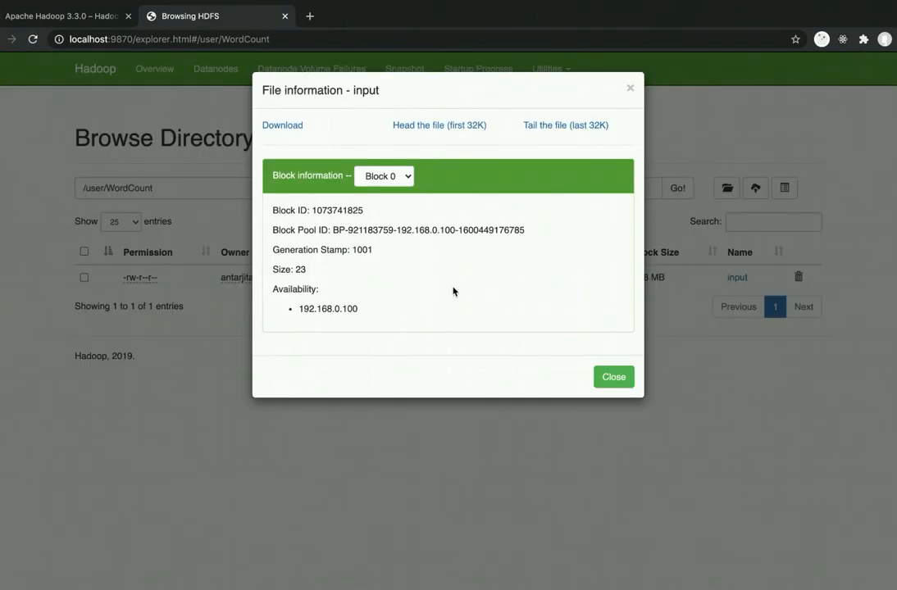
double_click(298, 269)
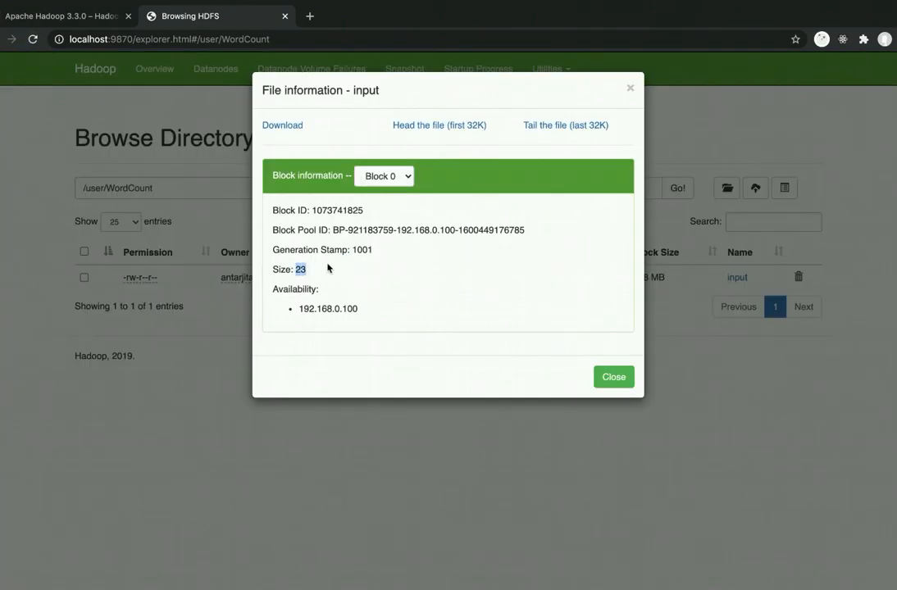
click(613, 375)
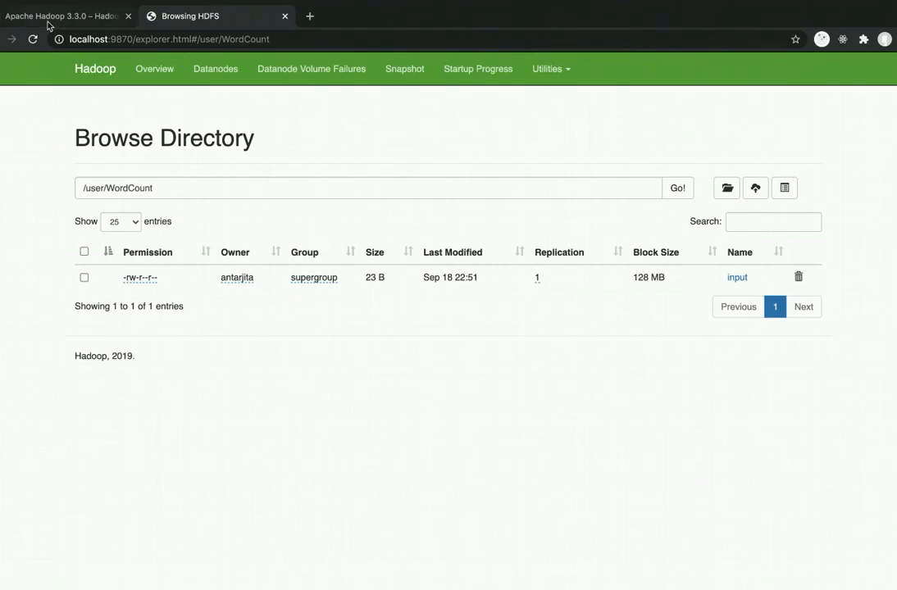
click(62, 17)
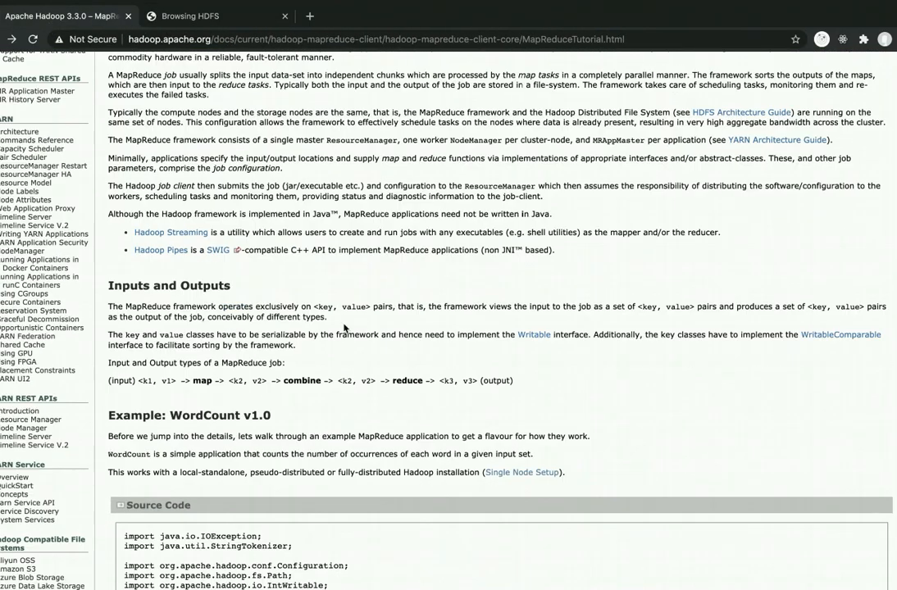
Scroll the MapReduce Tutorial to the Example: WordCount v1.0 section.
scroll(up, 3)
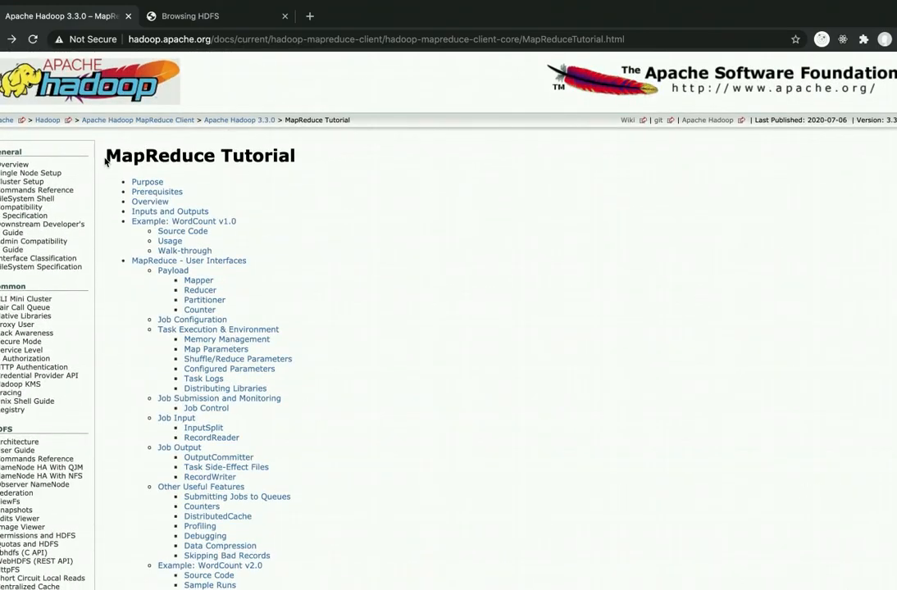
scroll(down, 3)
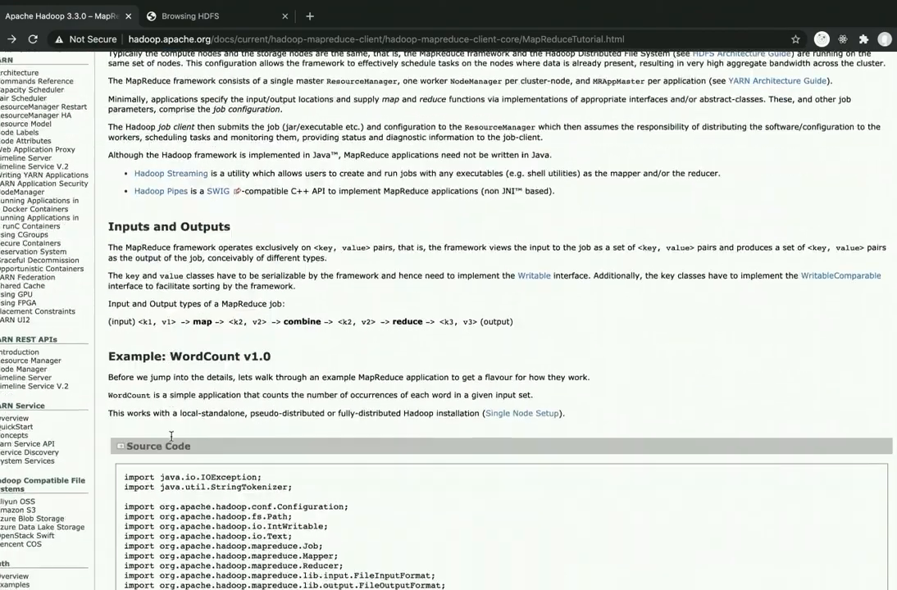
scroll(down, 3)
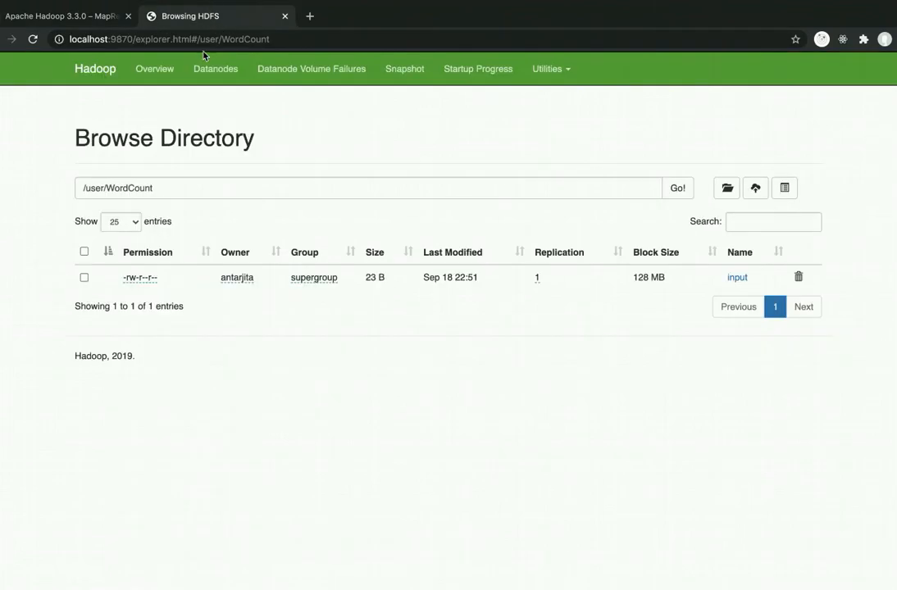
mouse_move(232, 354)
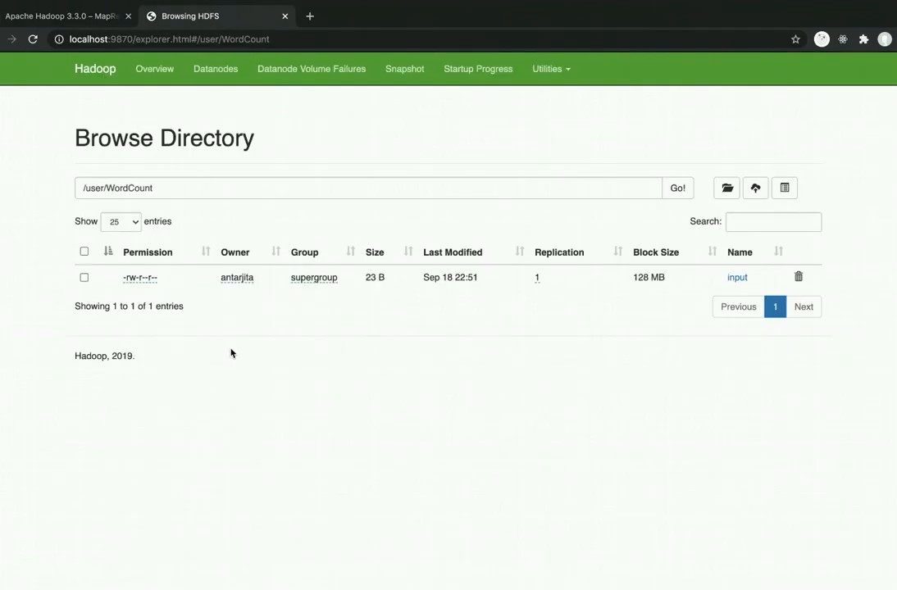